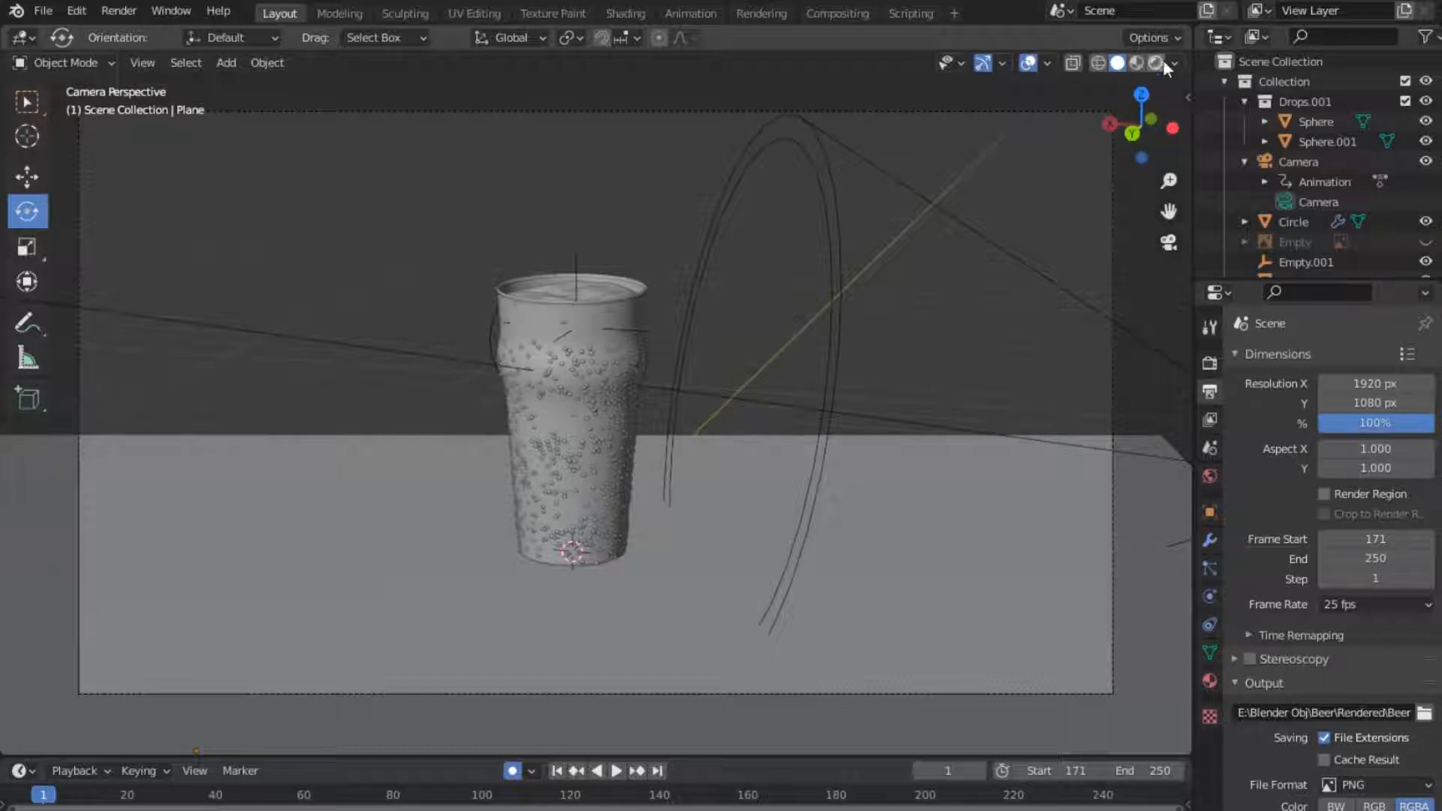
# Show the camera view in Rendered viewport shading so the lit beer glass previews live.
pyautogui.click(1129, 63)
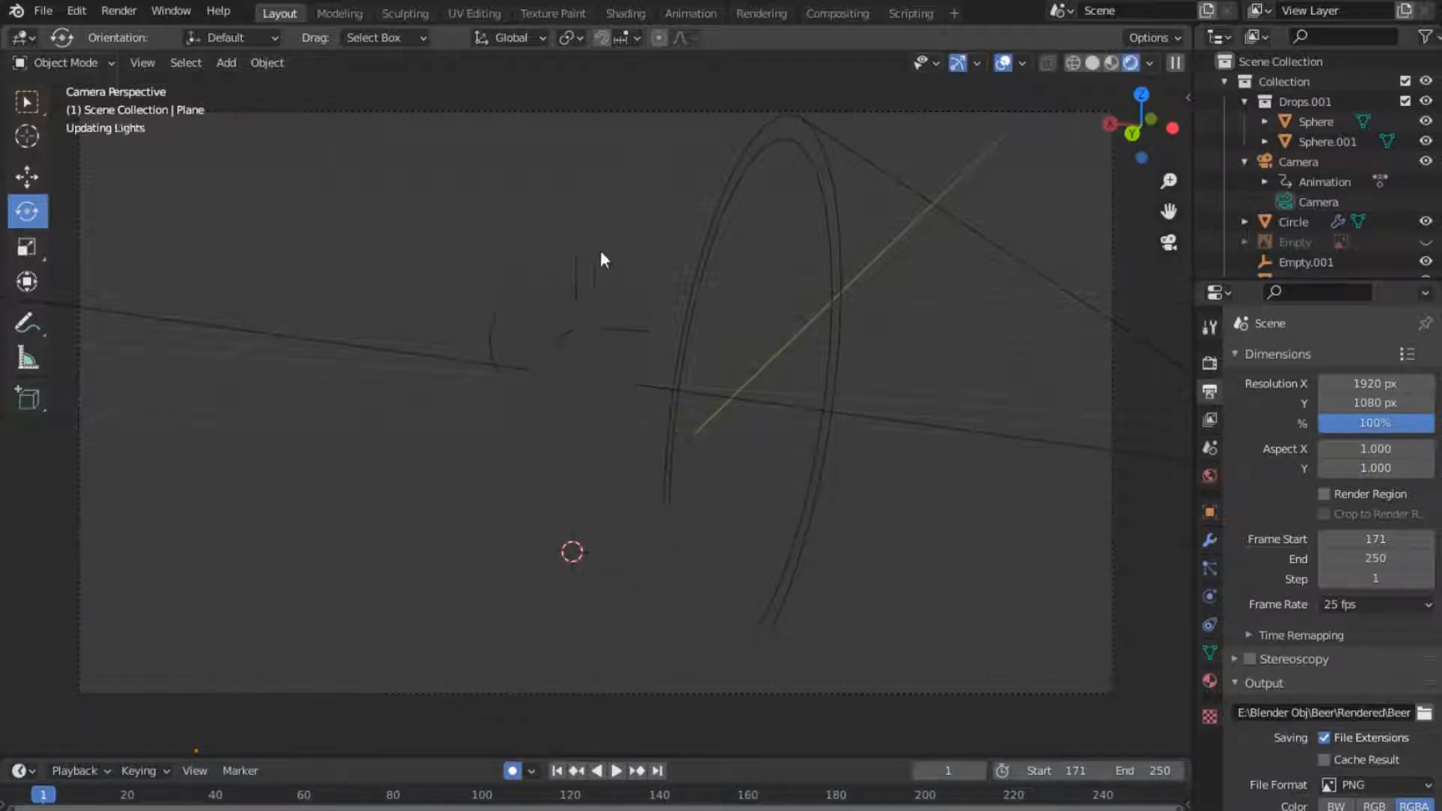
pyautogui.moveTo(503, 416)
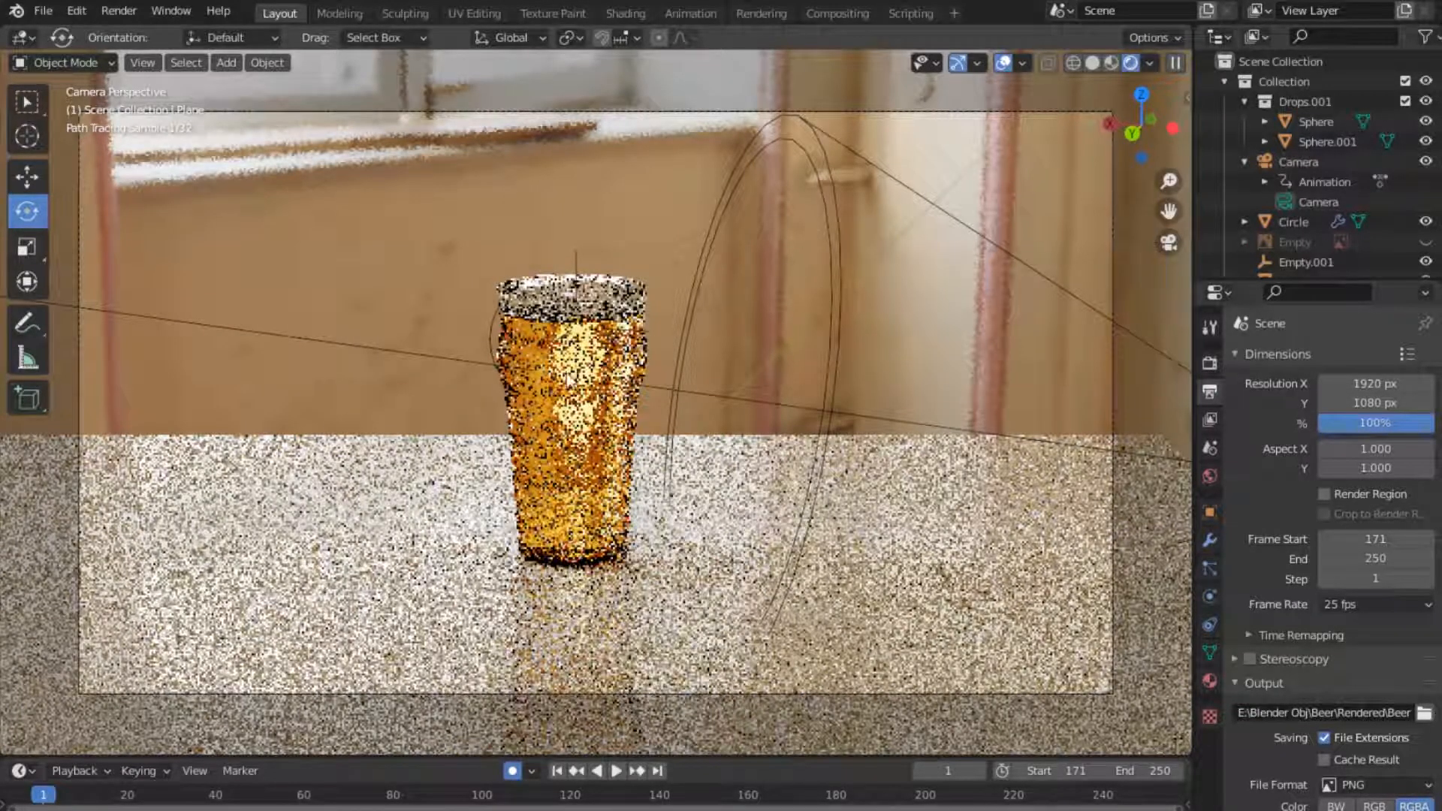
pyautogui.moveTo(828, 207)
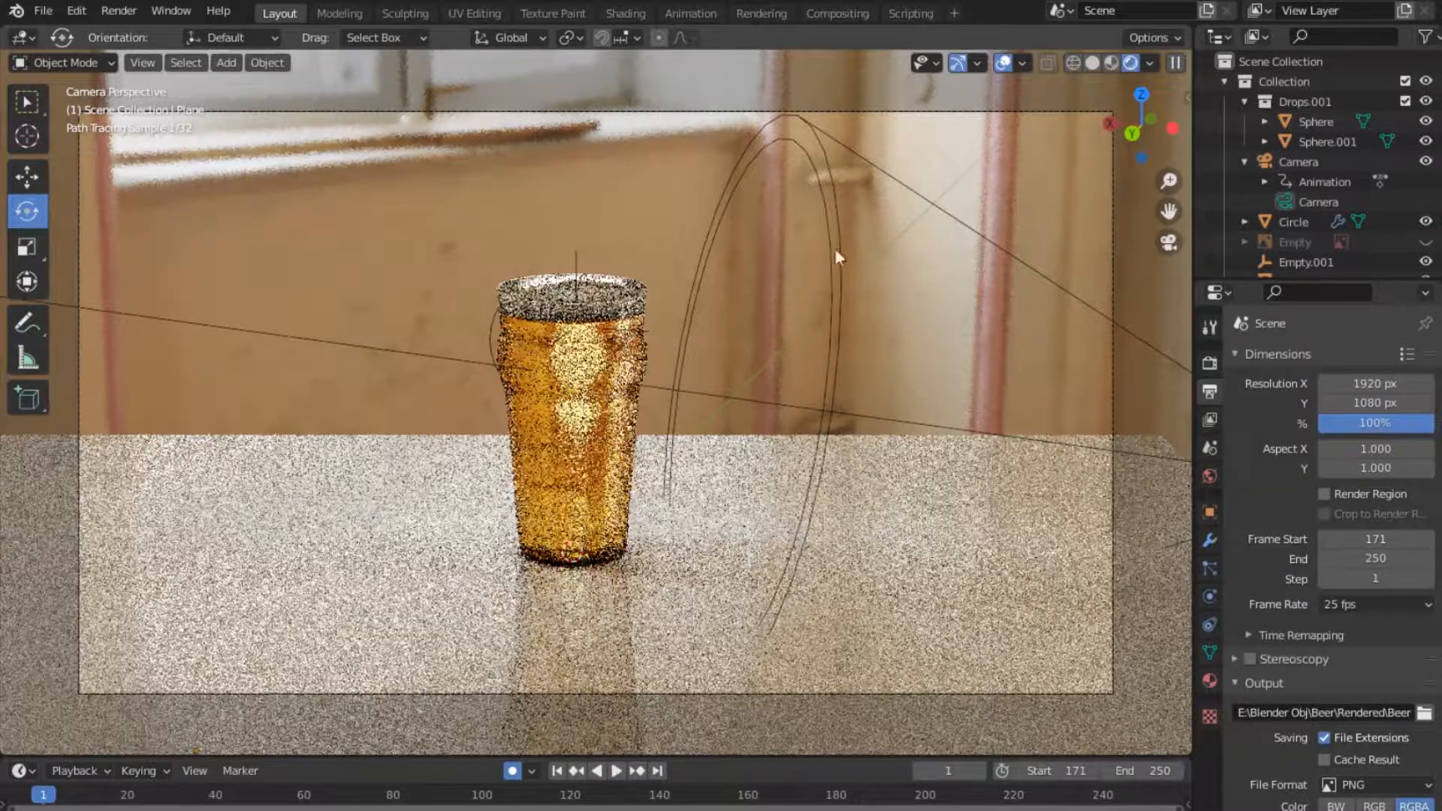
pyautogui.moveTo(772, 117)
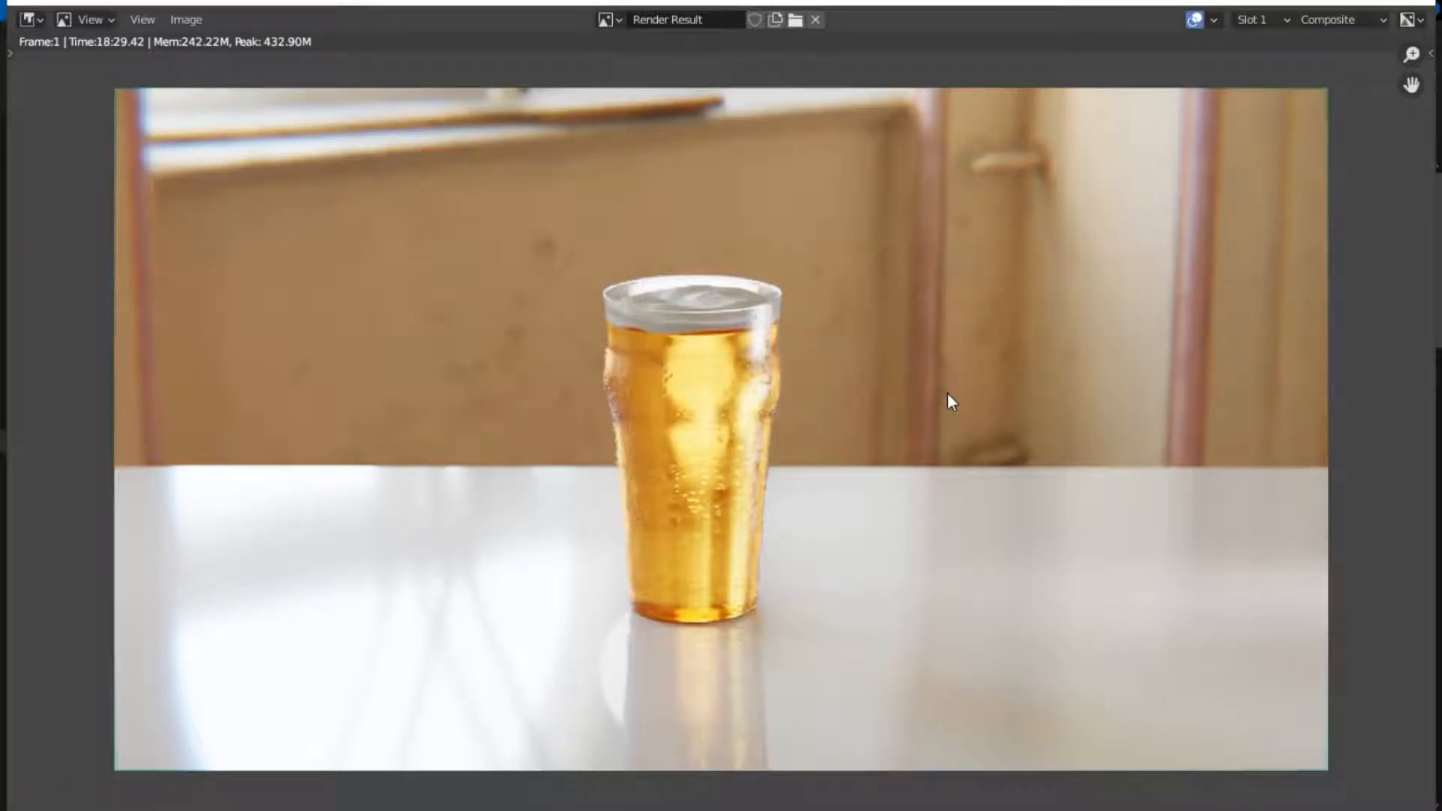
pyautogui.moveTo(1214, 237)
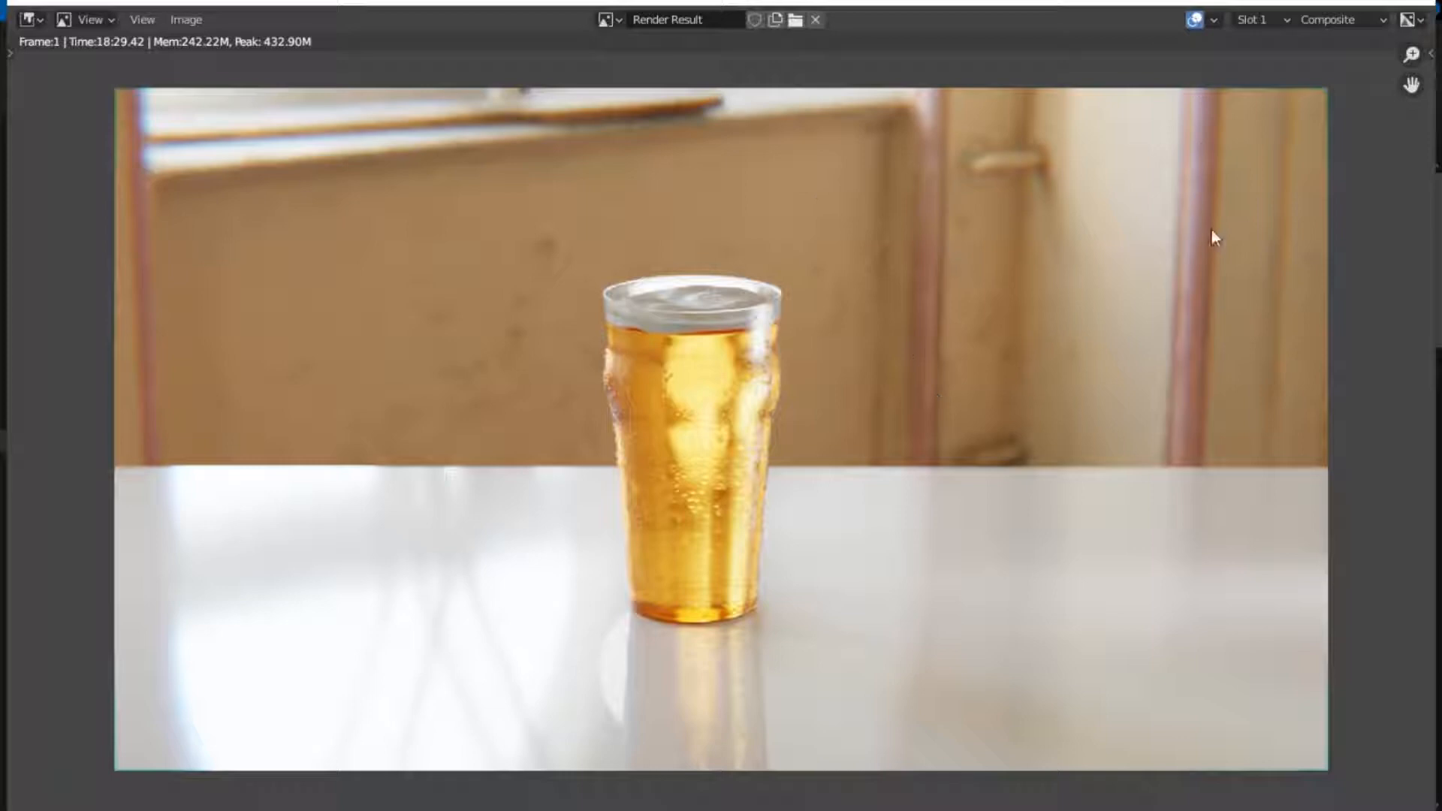
pyautogui.moveTo(440, 324)
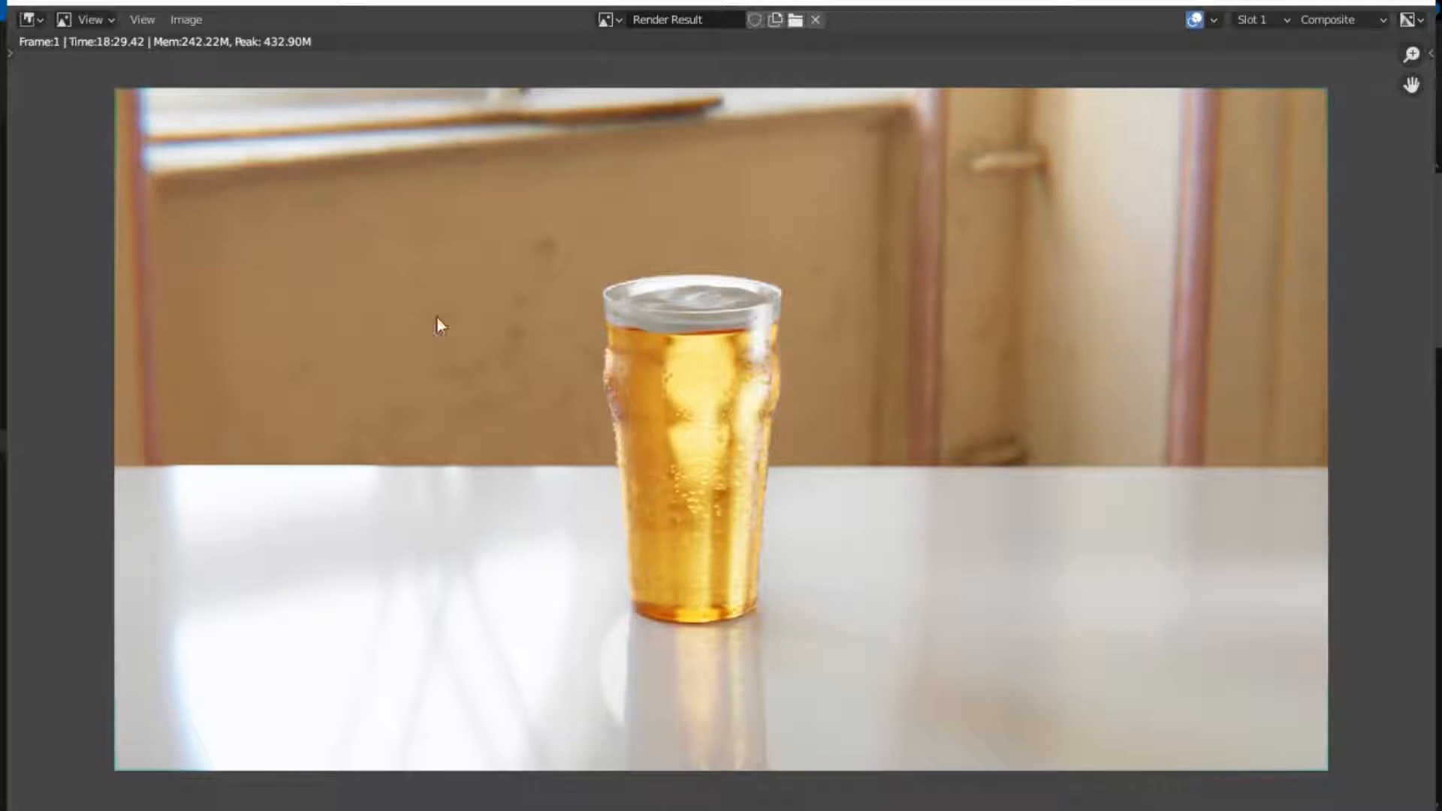
pyautogui.moveTo(905, 225)
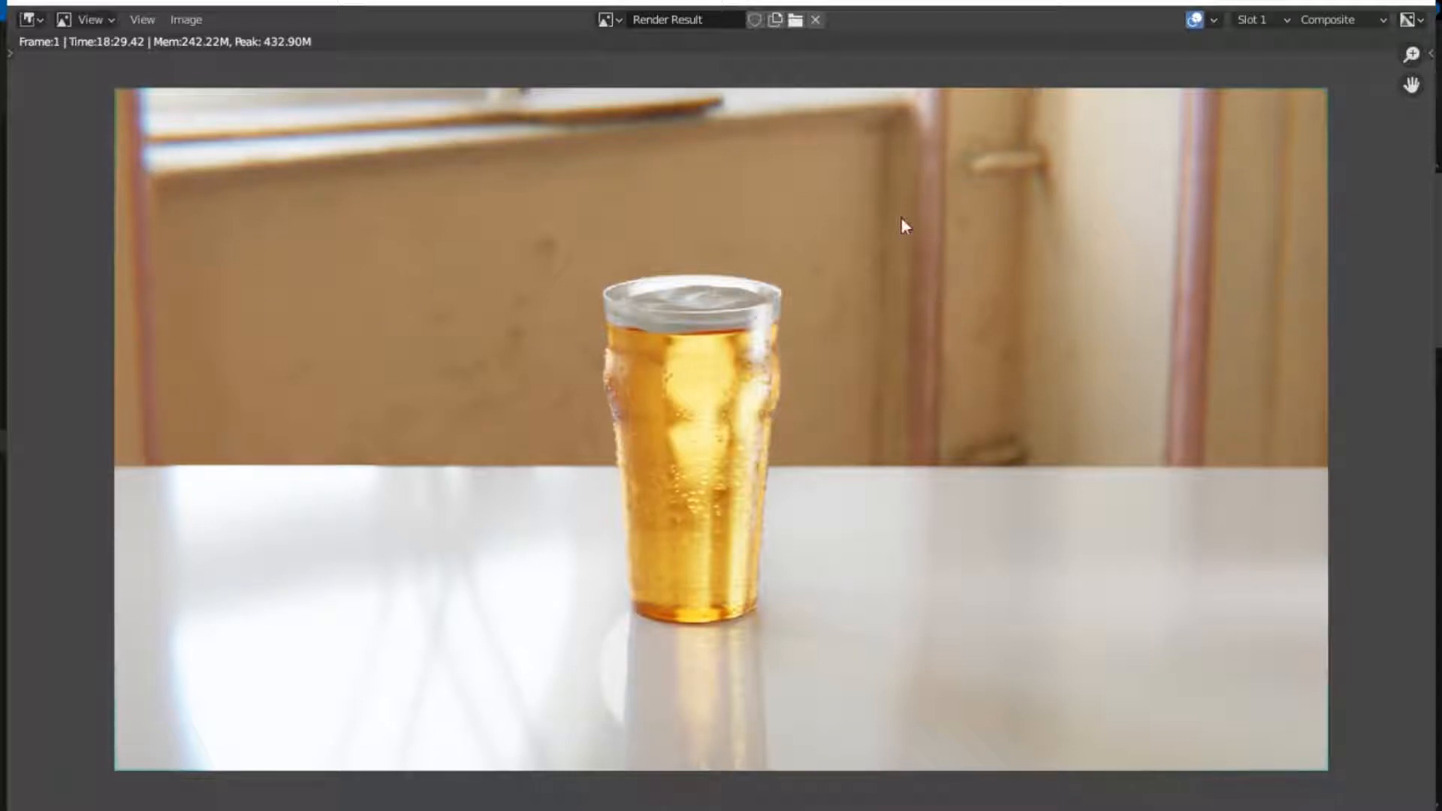
pyautogui.moveTo(281, 166)
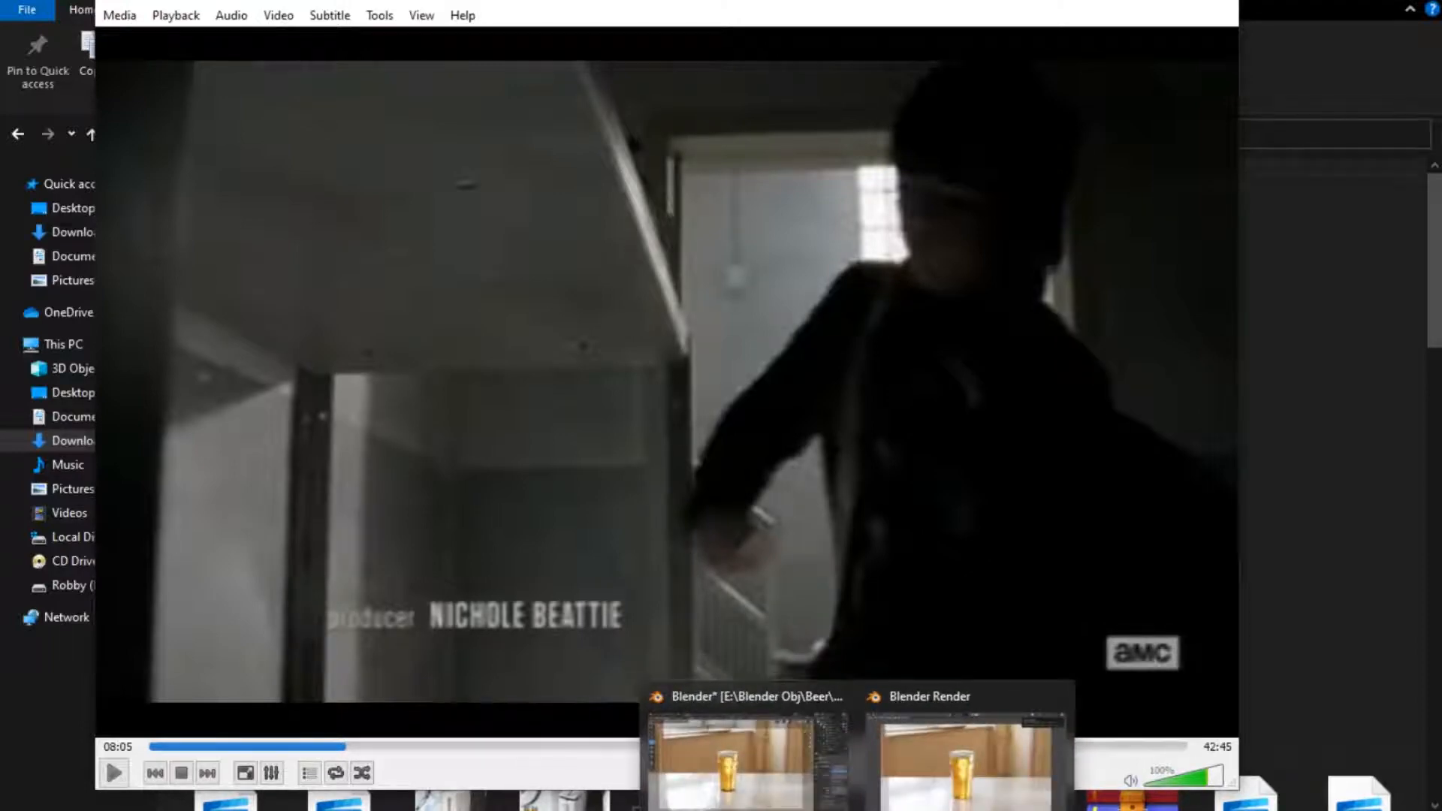
# Bring up Render Properties and scroll down toward the Film panel.
pyautogui.click(742, 754)
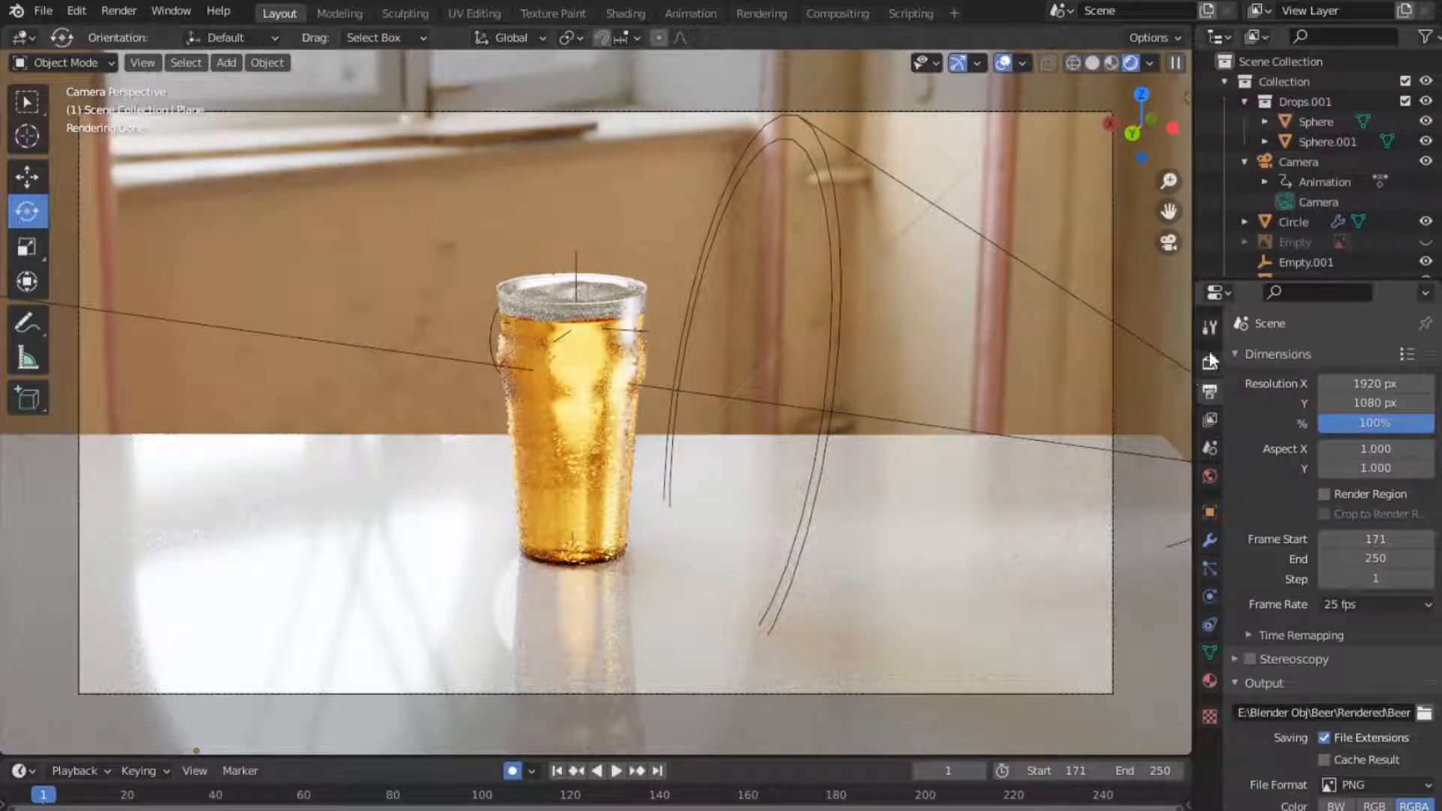
pyautogui.click(1211, 362)
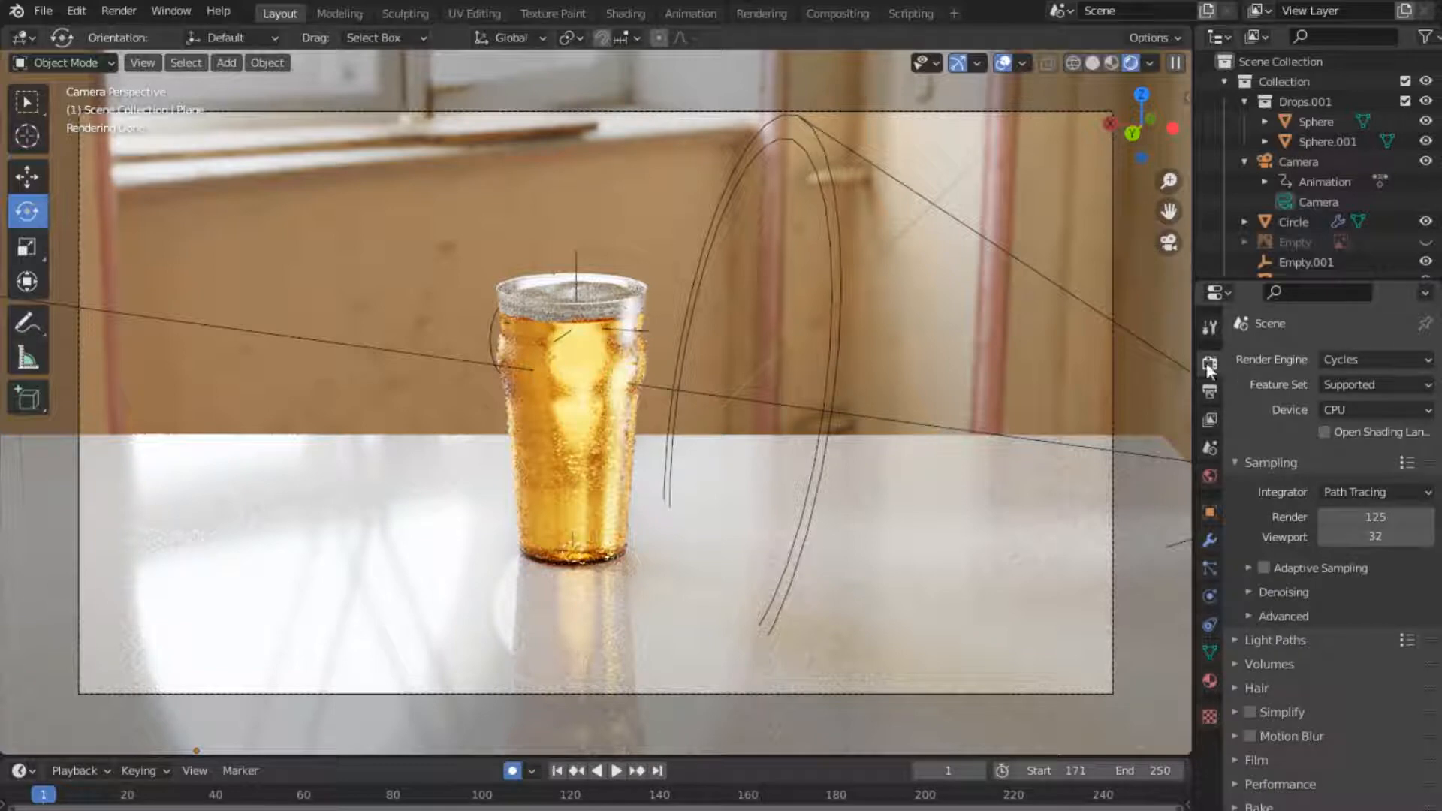
pyautogui.moveTo(1211, 362)
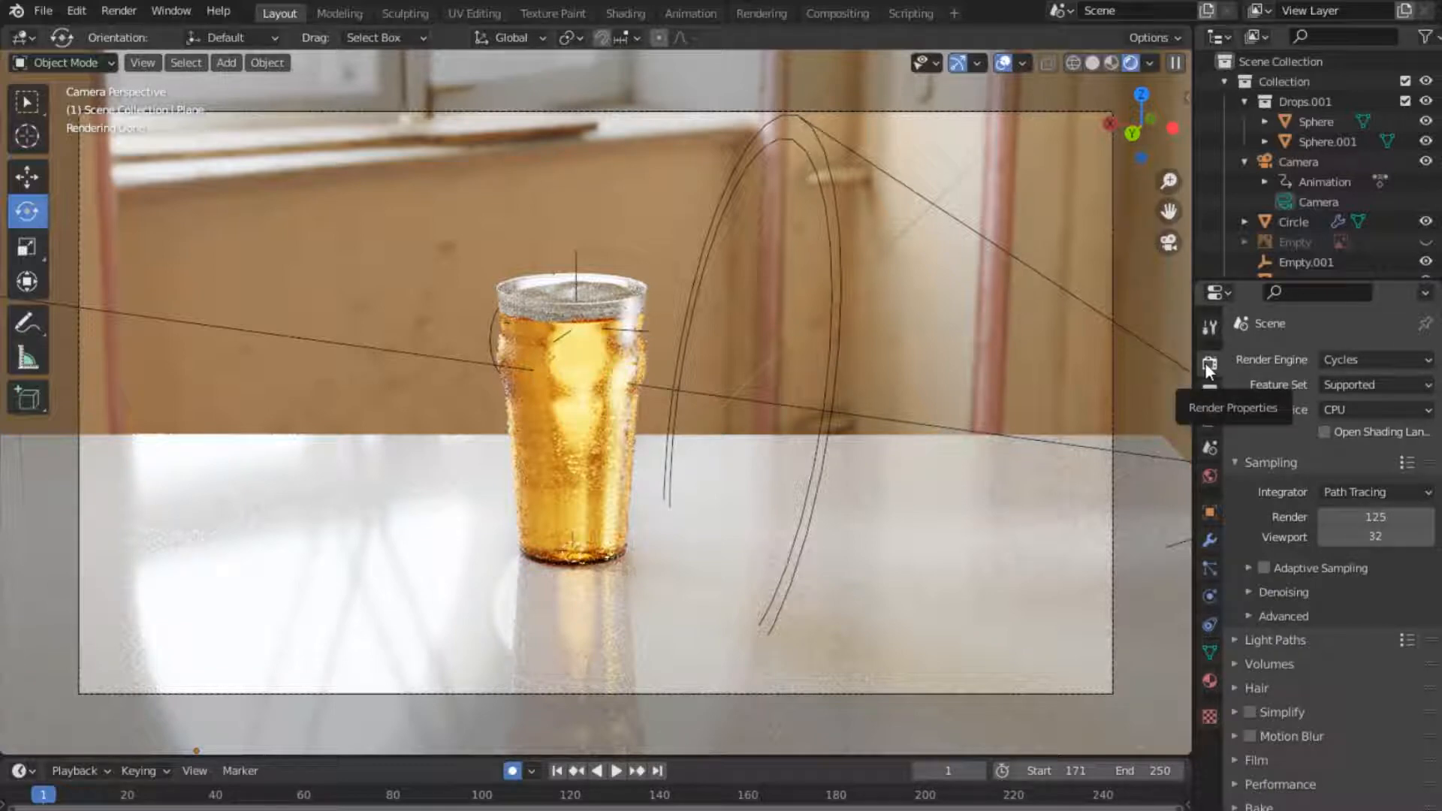
pyautogui.moveTo(1293, 366)
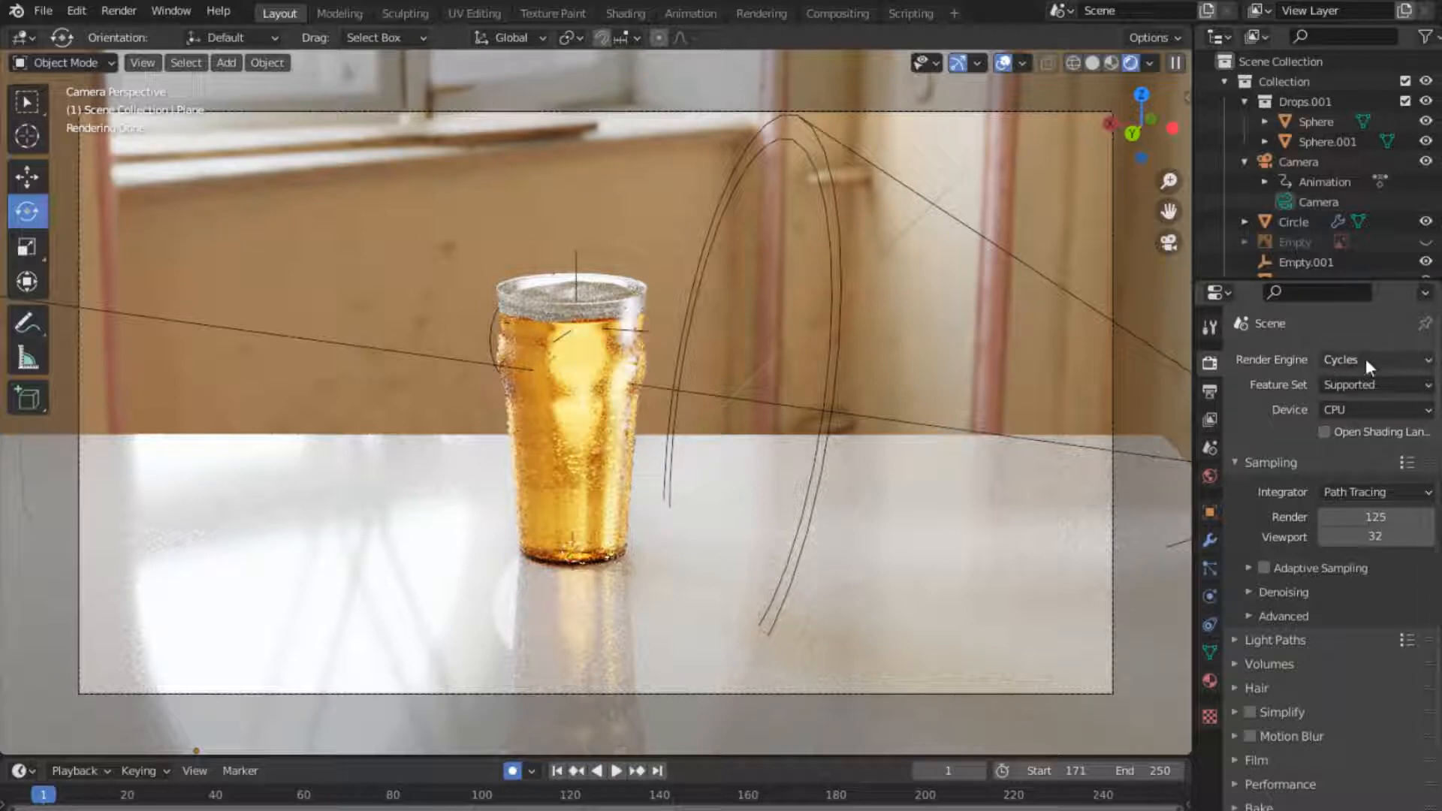
pyautogui.moveTo(1236, 695)
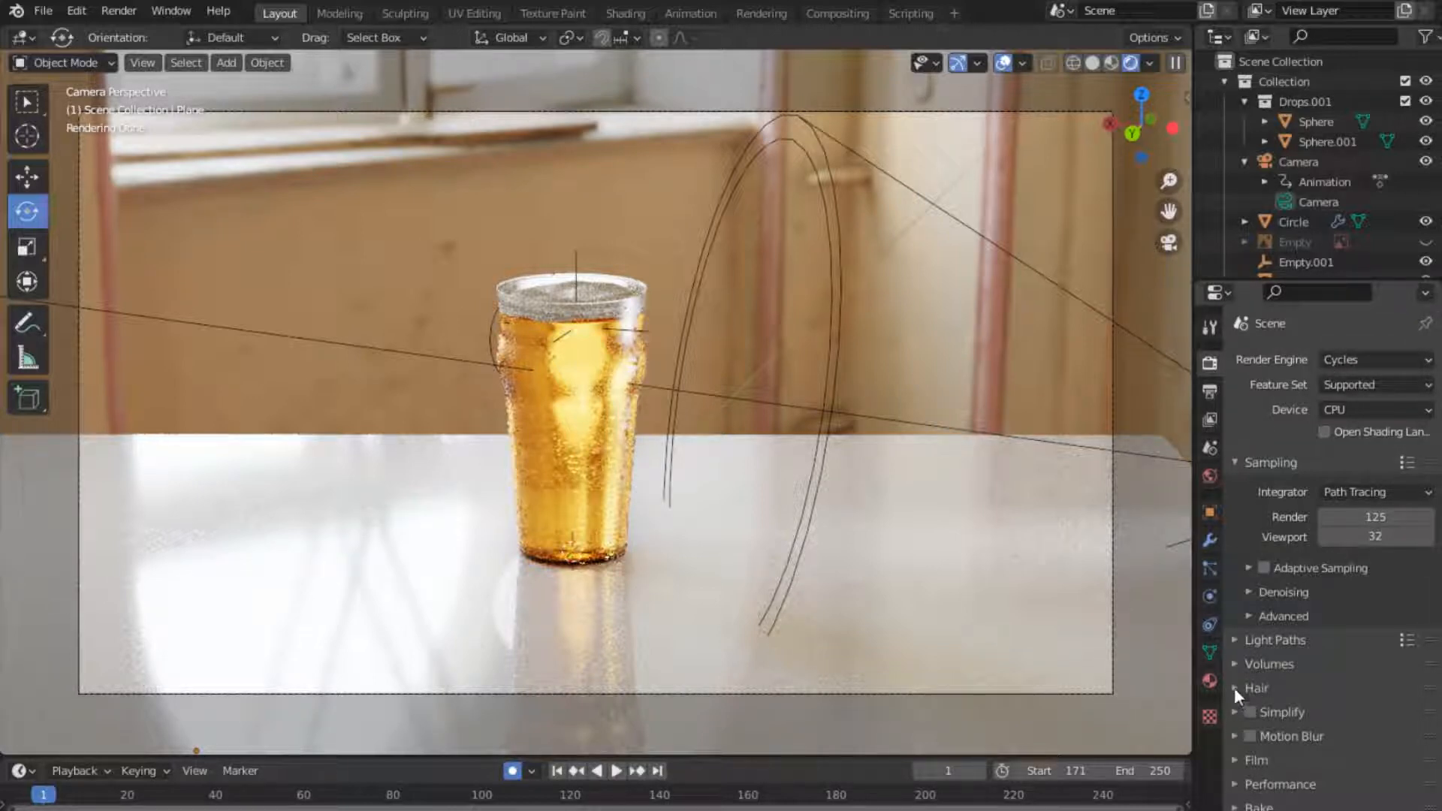
pyautogui.click(1255, 688)
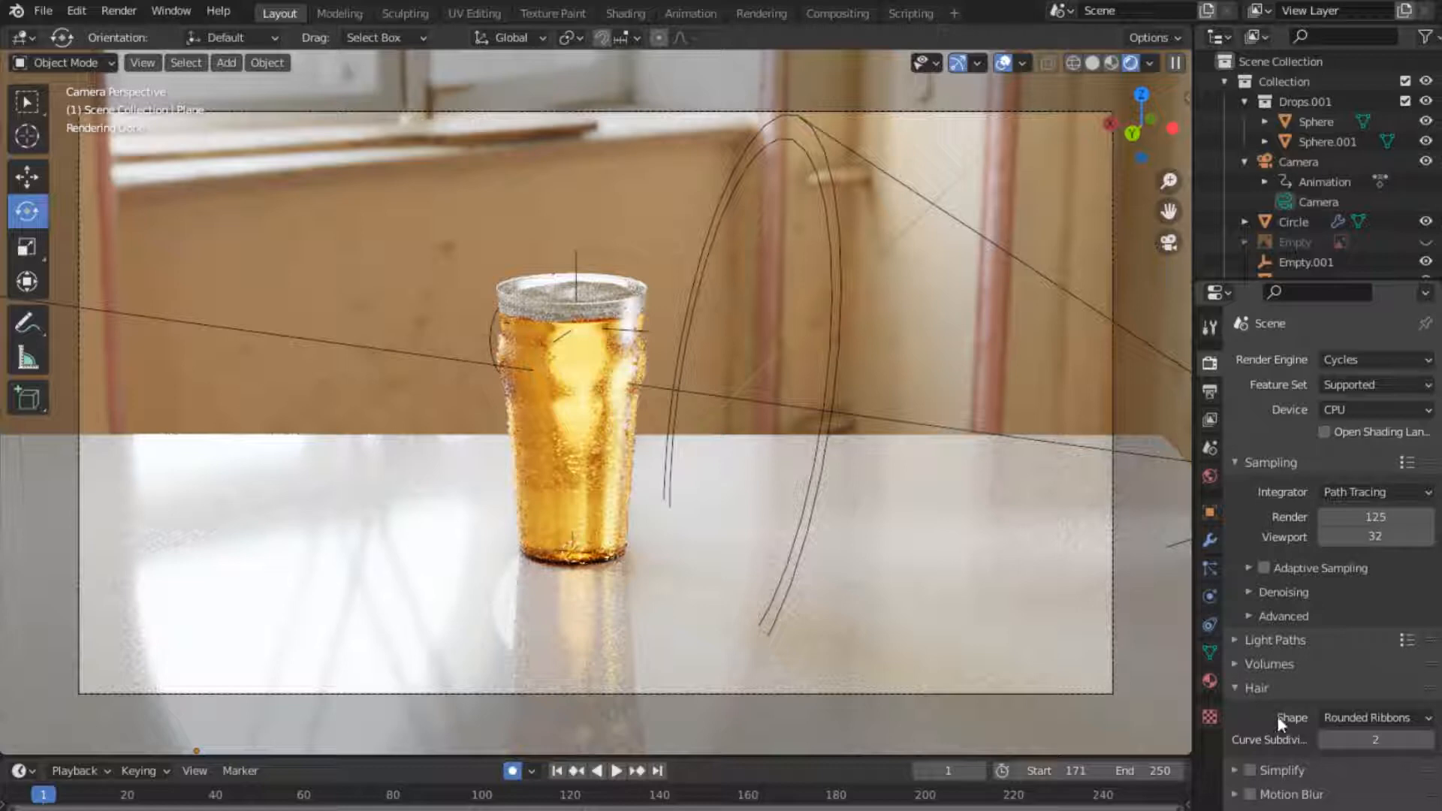
pyautogui.scroll(-3)
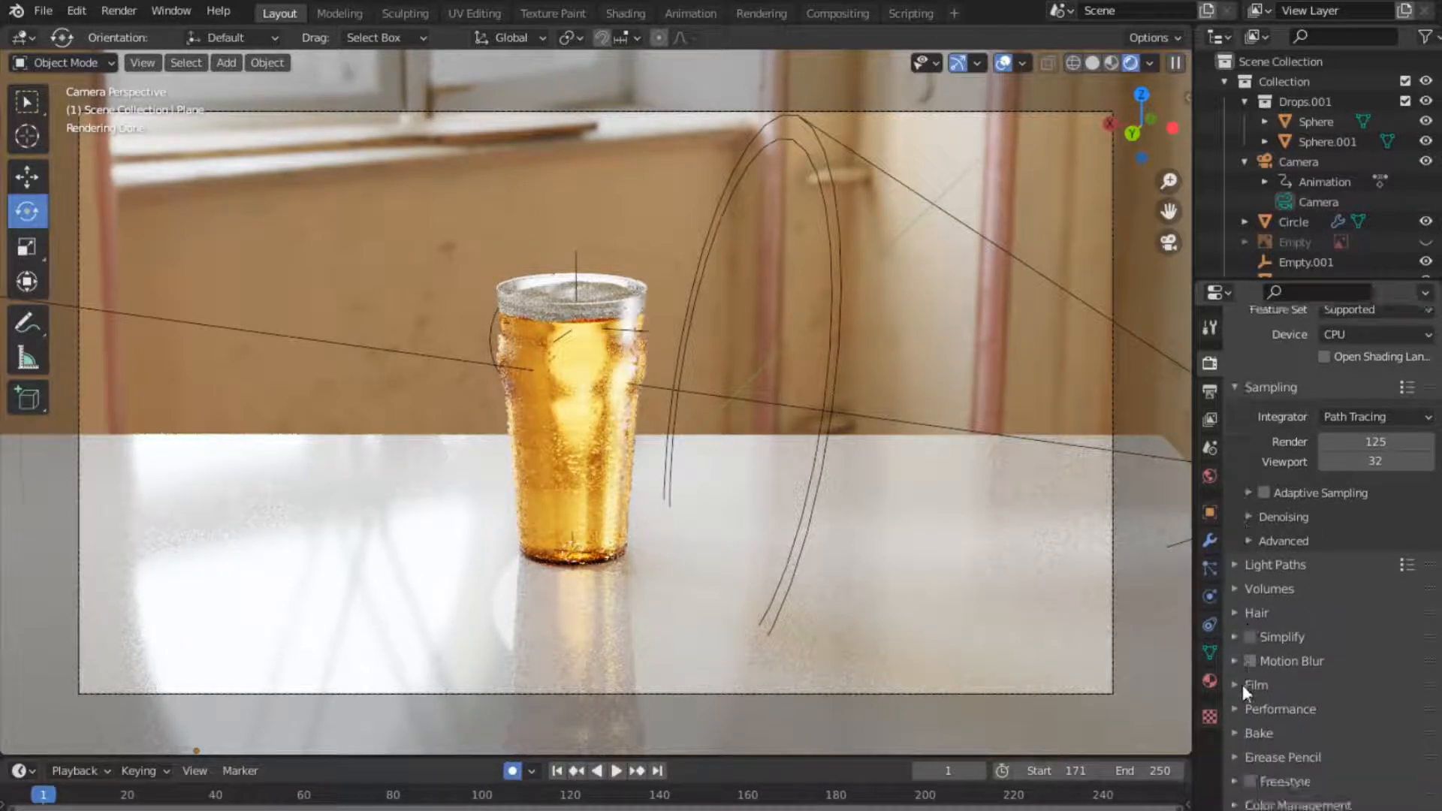
# Enable Film > Transparent so the kitchen backdrop drops out of the render.
pyautogui.click(1256, 685)
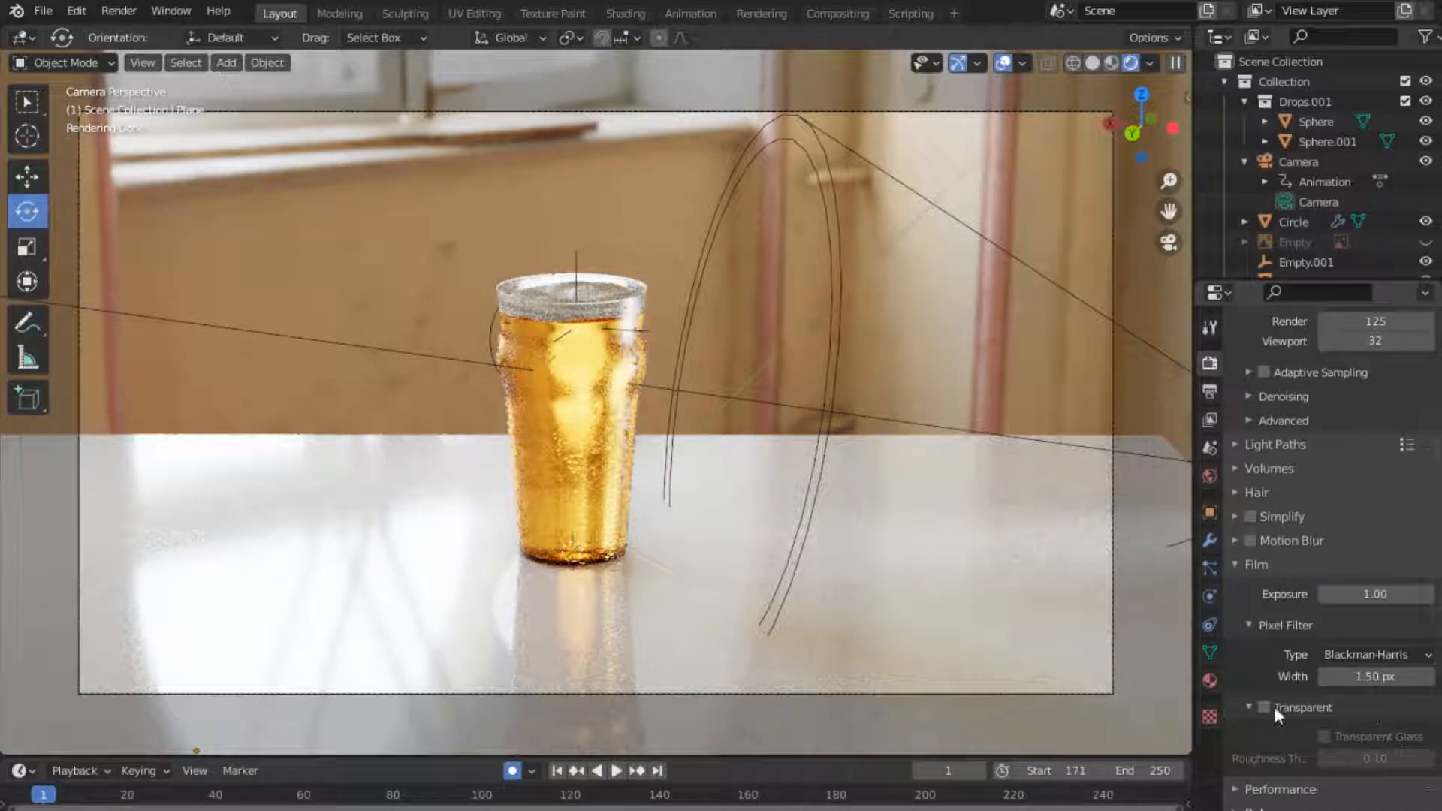
pyautogui.click(1266, 707)
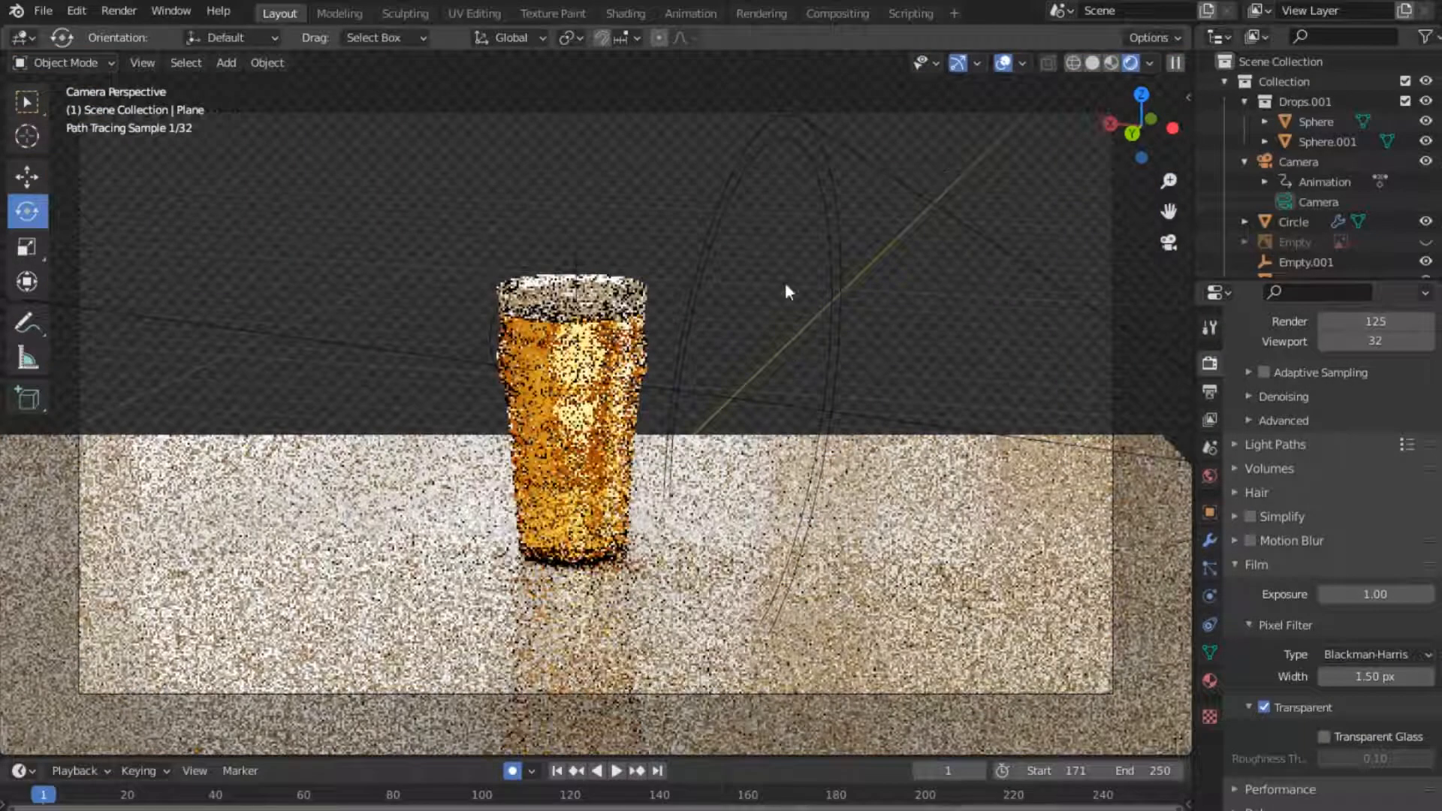
pyautogui.moveTo(756, 311)
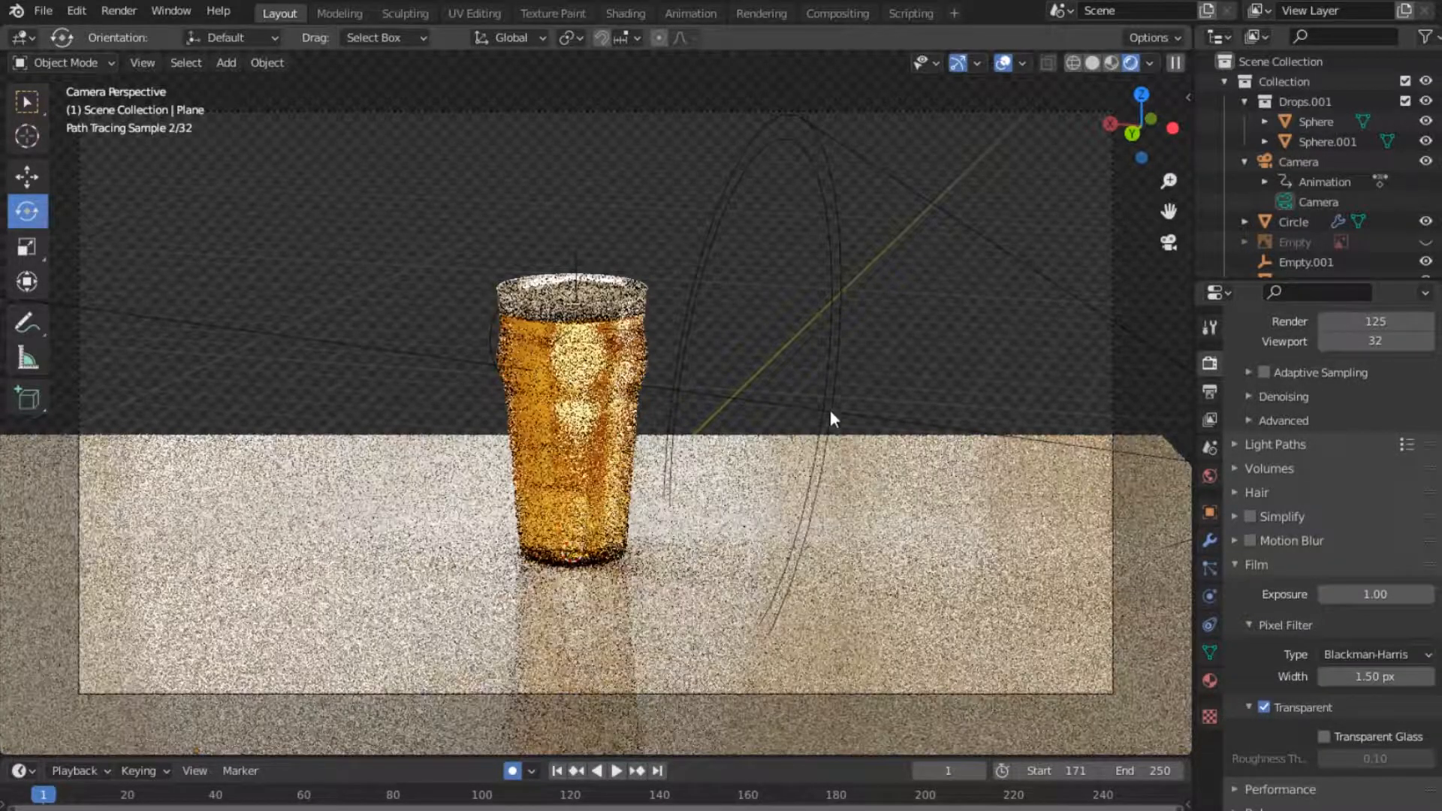
pyautogui.moveTo(421, 256)
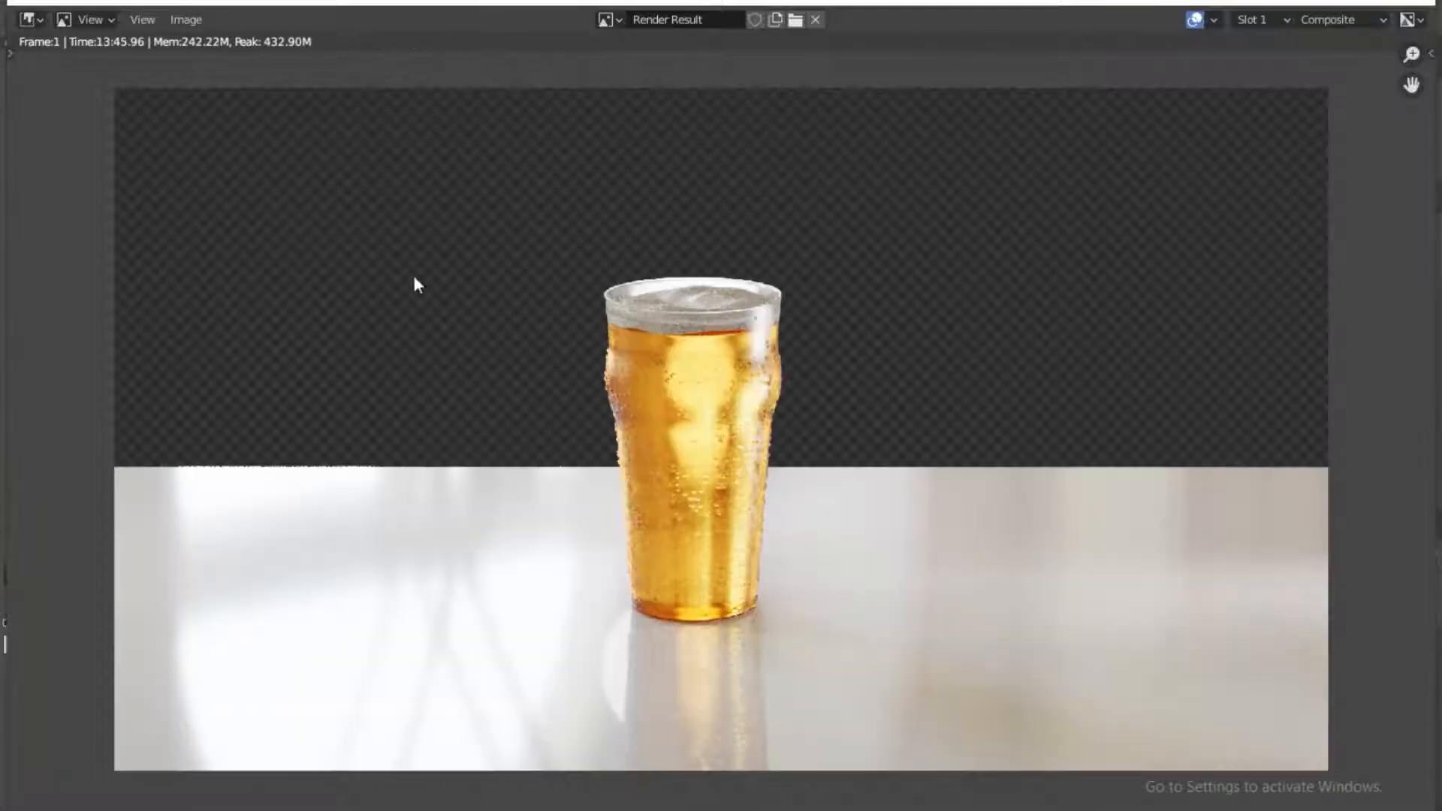
pyautogui.moveTo(537, 239)
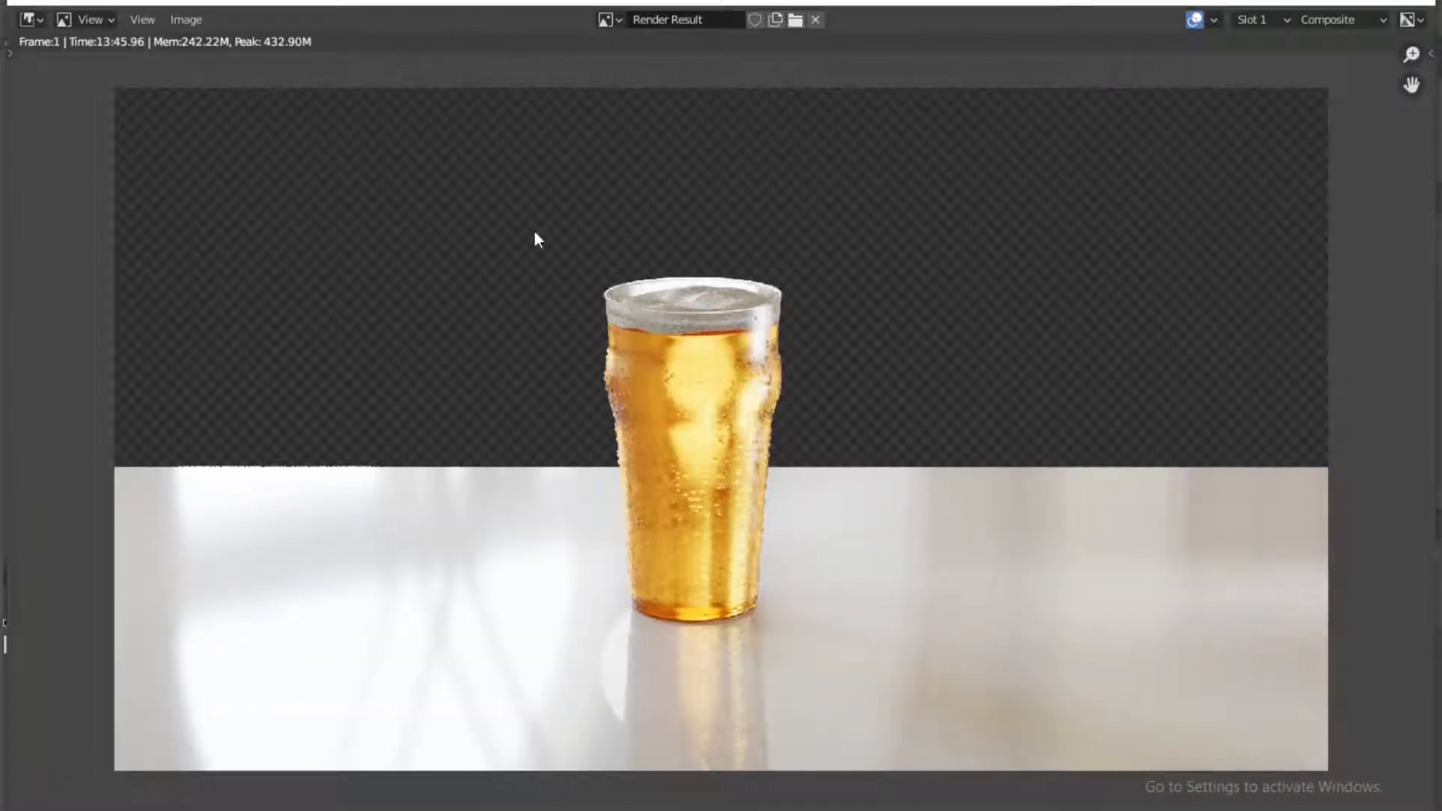
# Bring up the Image menu of the finished Render Result window.
pyautogui.click(185, 19)
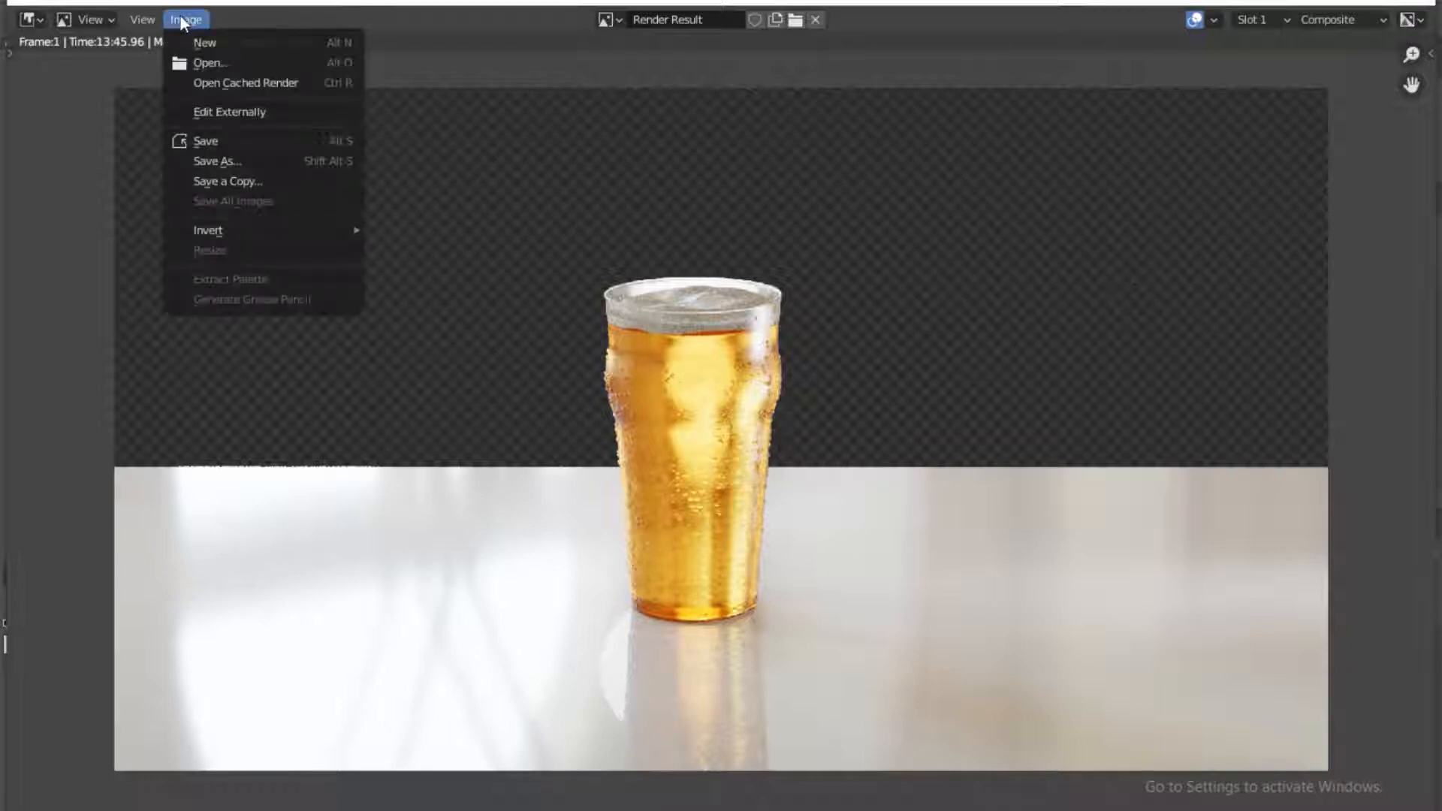
# Save the render as Tranparent.png in PNG RGBA format in the Beer folder.
pyautogui.click(218, 160)
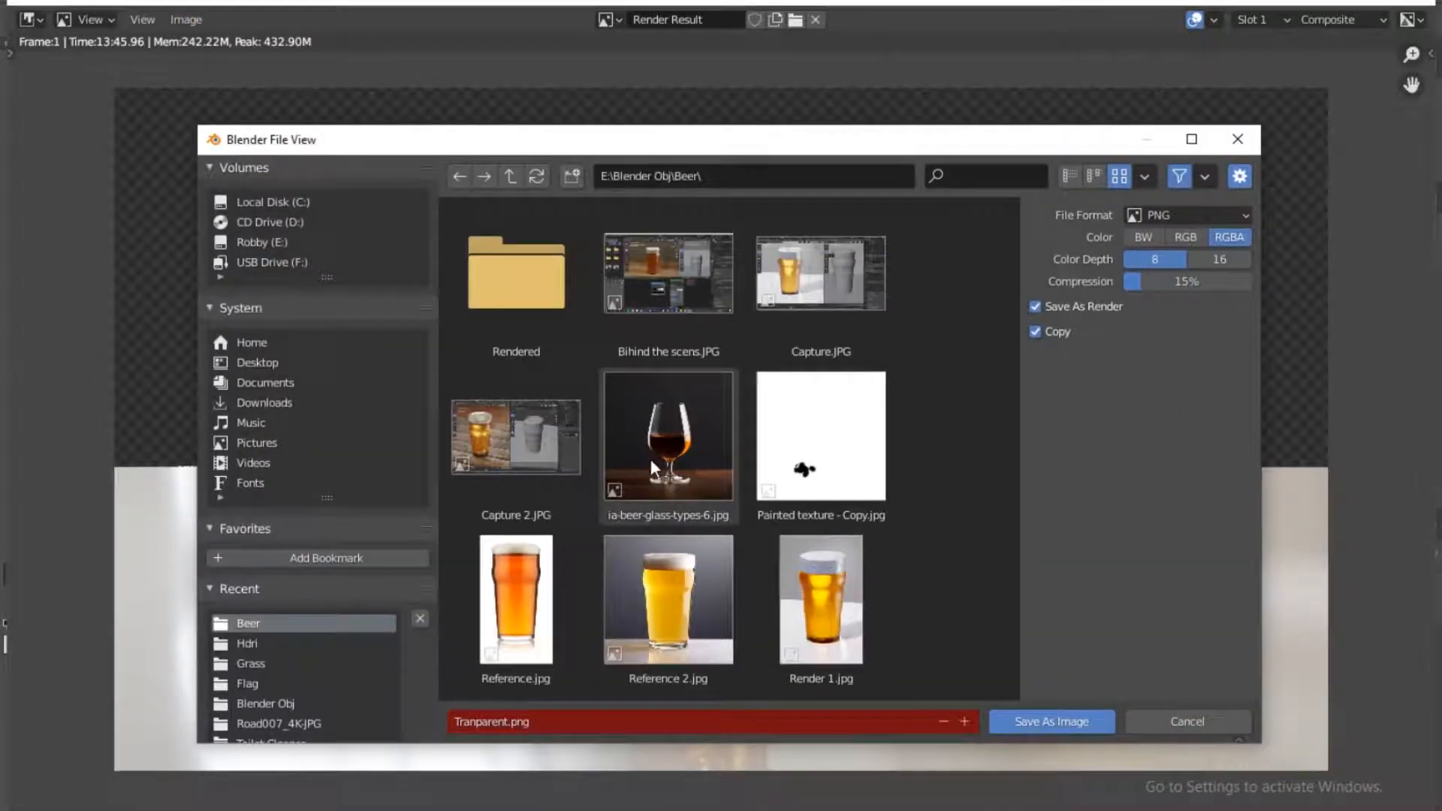
pyautogui.scroll(-3)
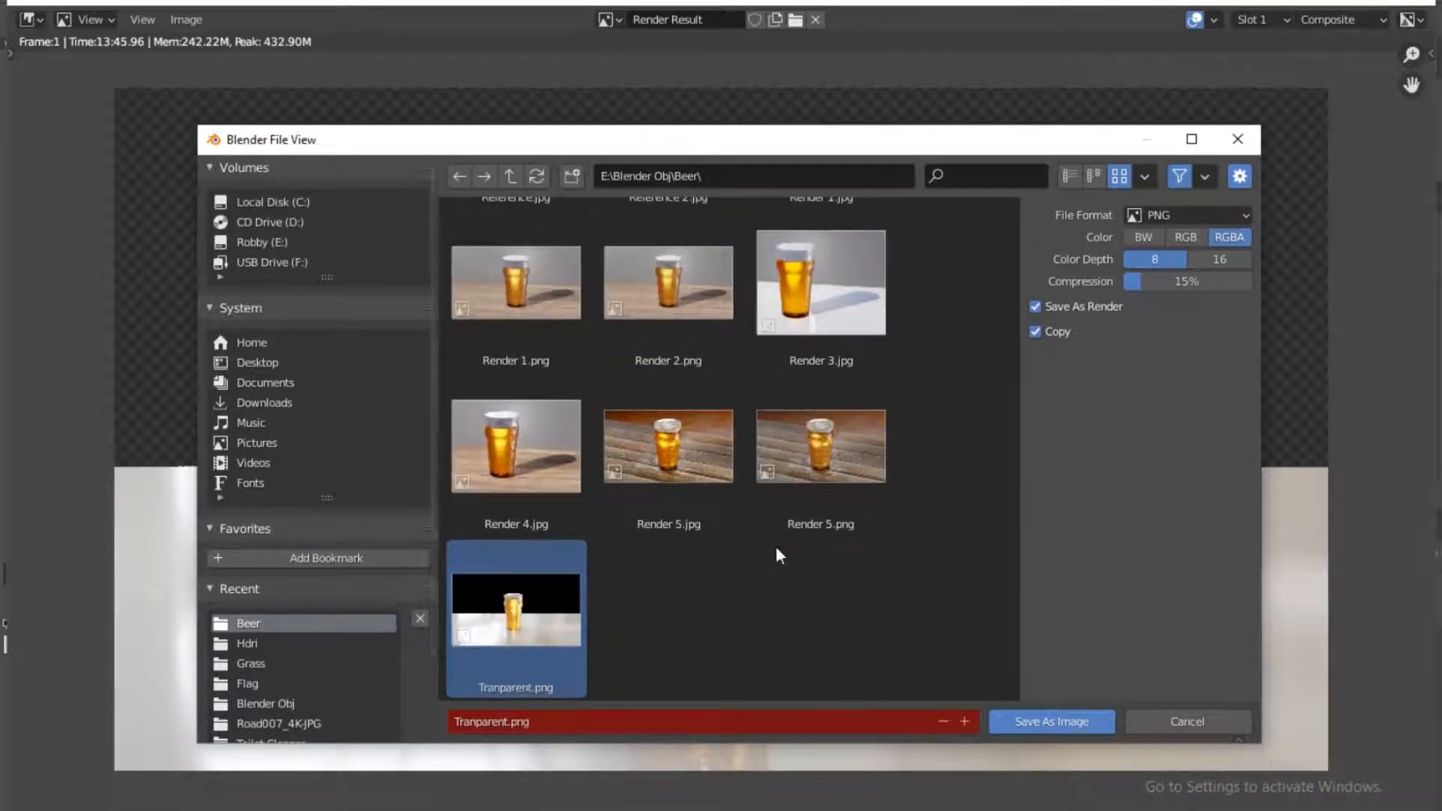
pyautogui.moveTo(589, 787)
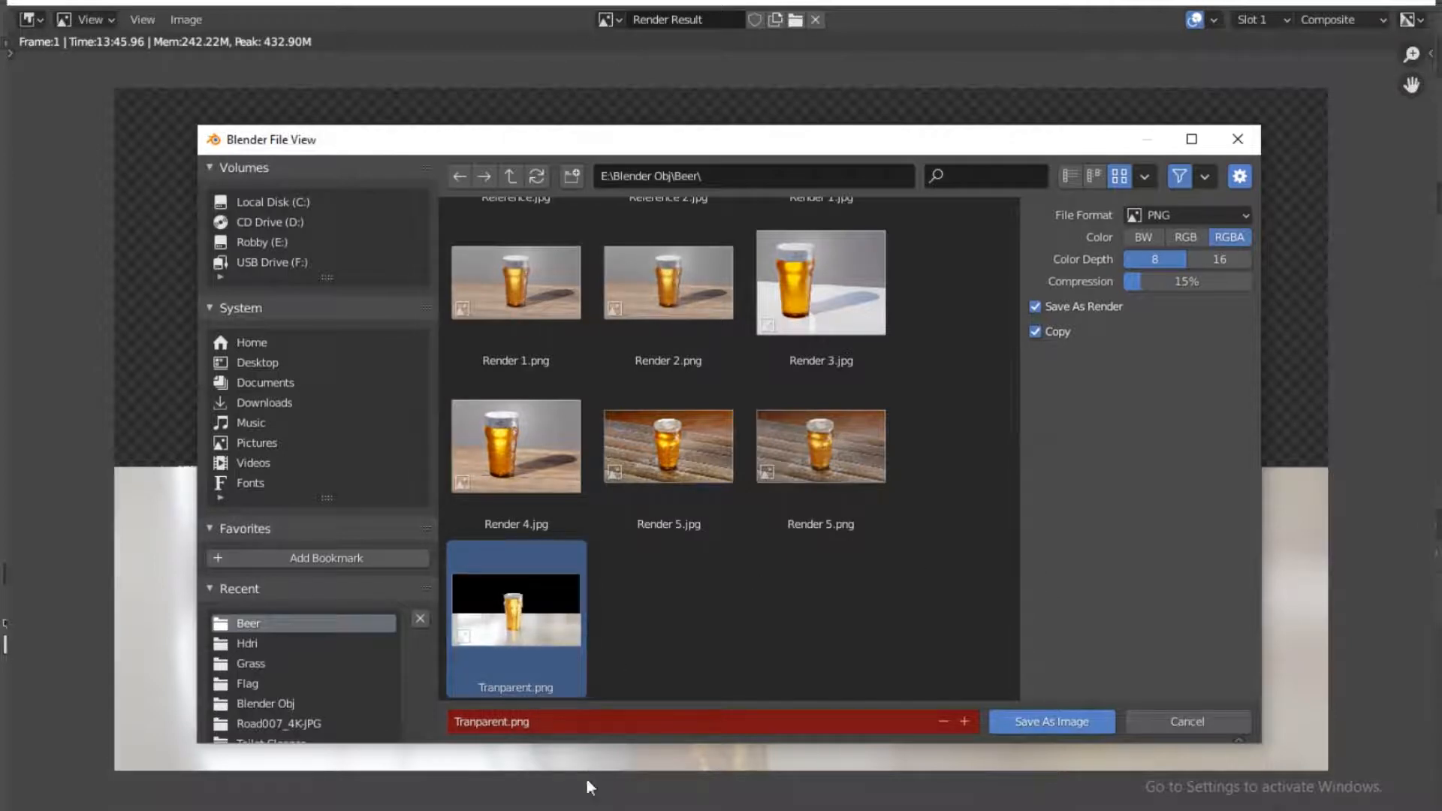
pyautogui.moveTo(1051, 727)
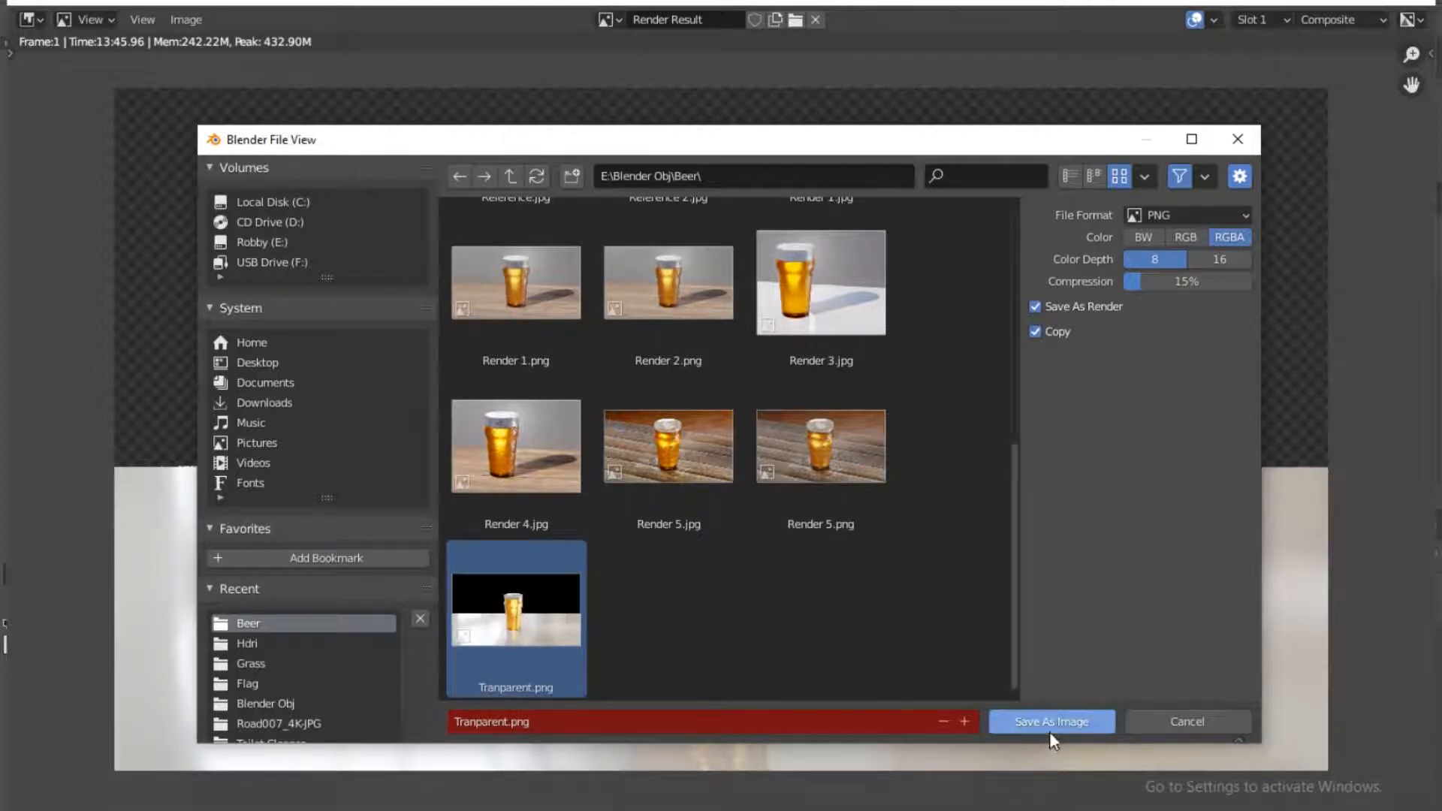
pyautogui.click(1050, 721)
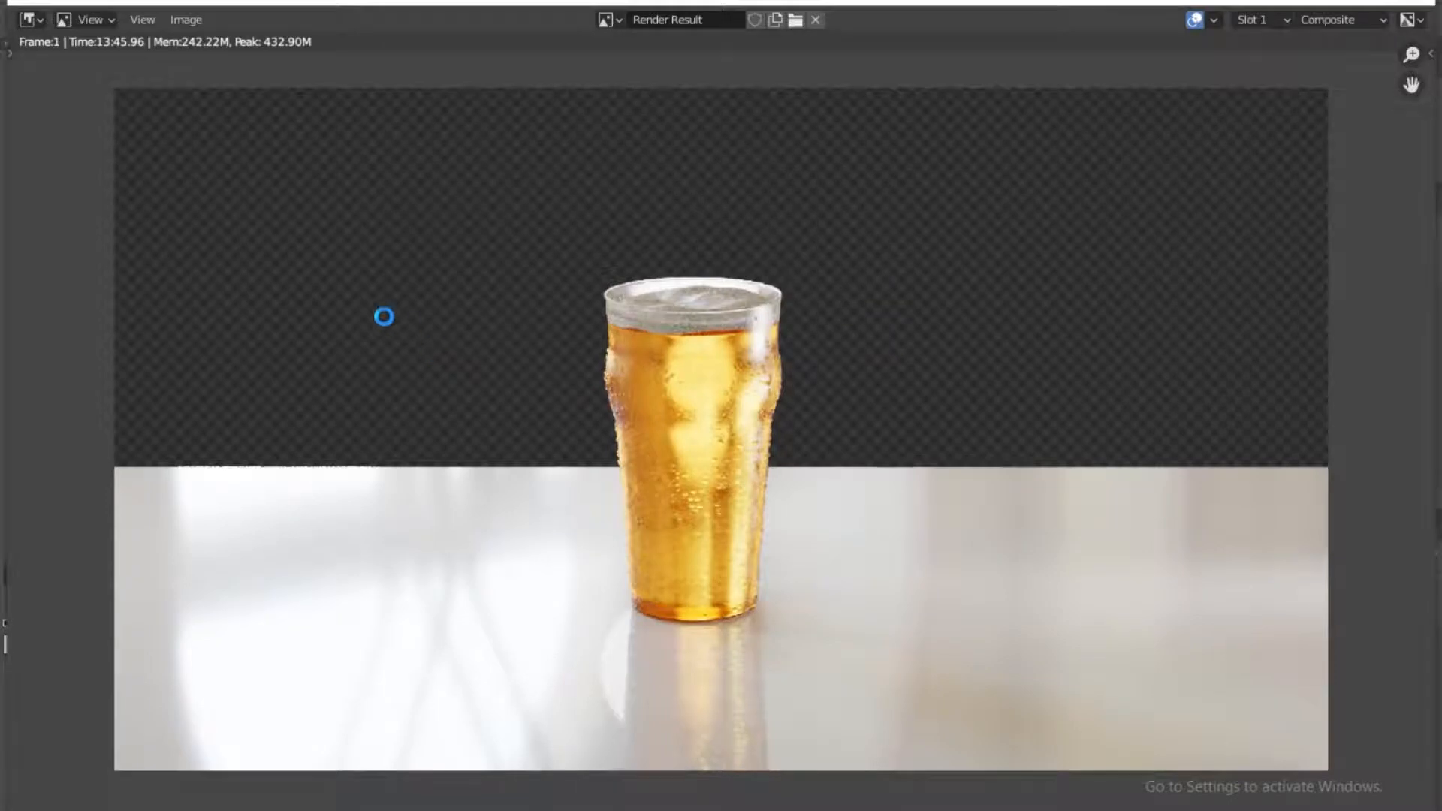
pyautogui.moveTo(628, 306)
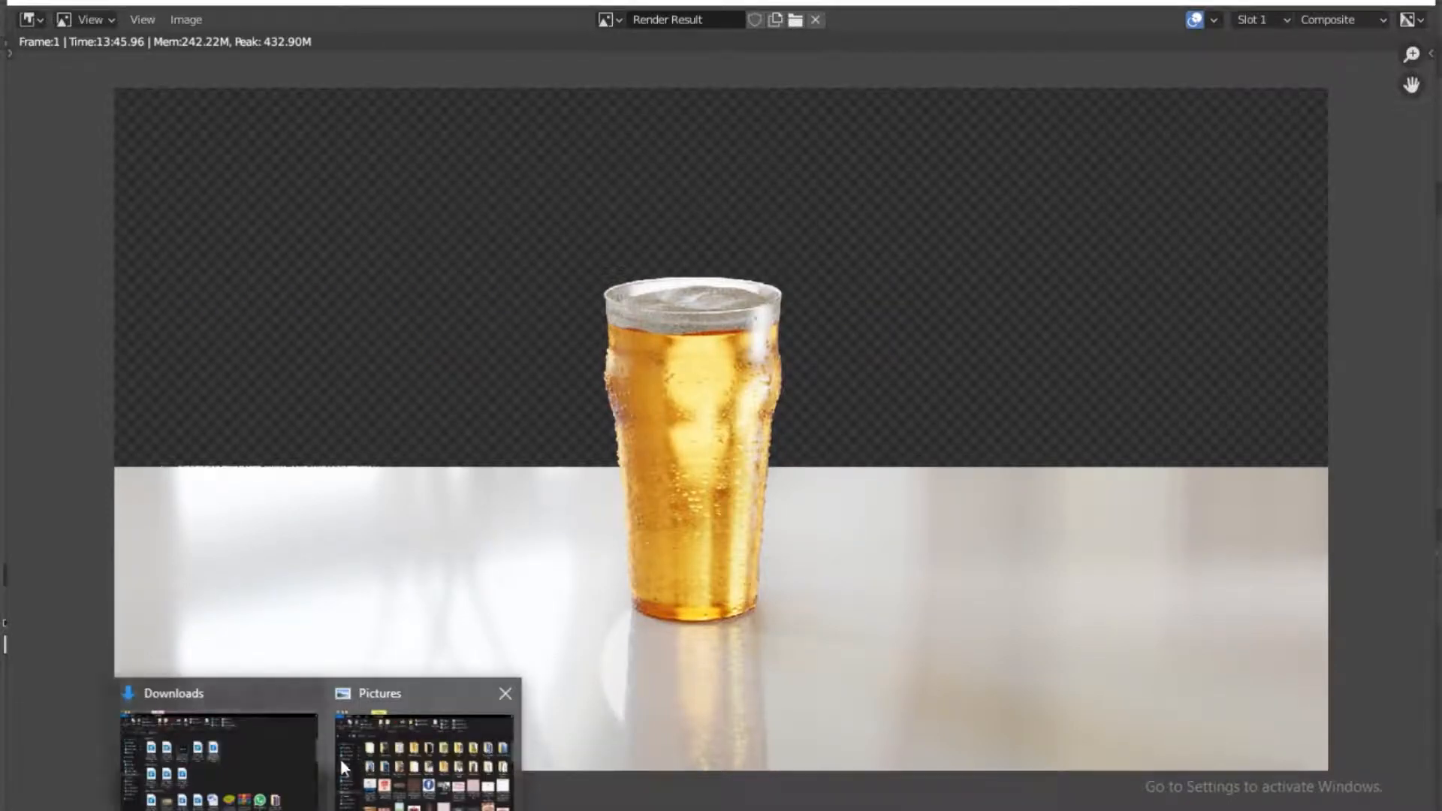
# Drag Tranparent.png from the Beer folder onto the polka-dot Photoshop document and select the Move tool.
pyautogui.click(419, 745)
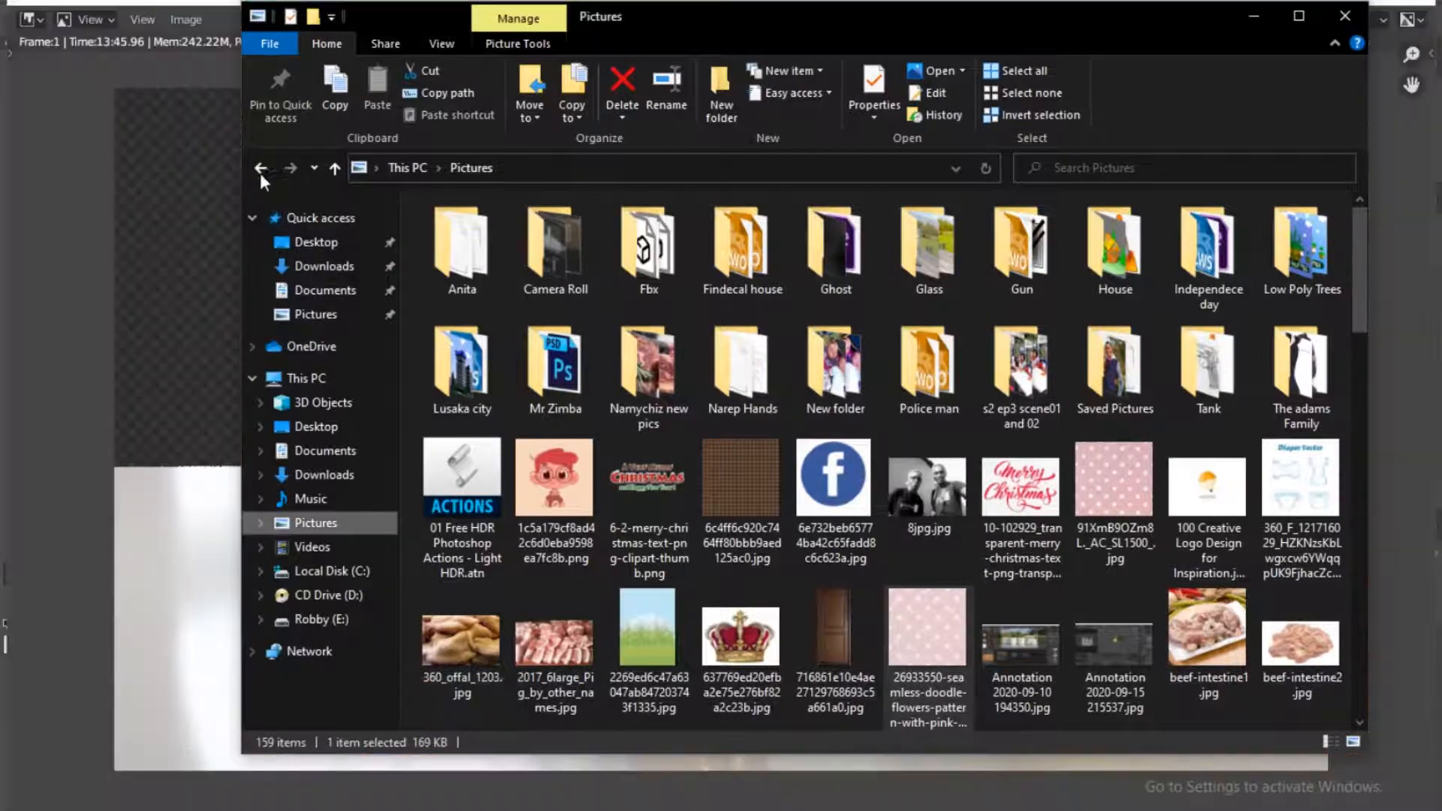
pyautogui.click(262, 167)
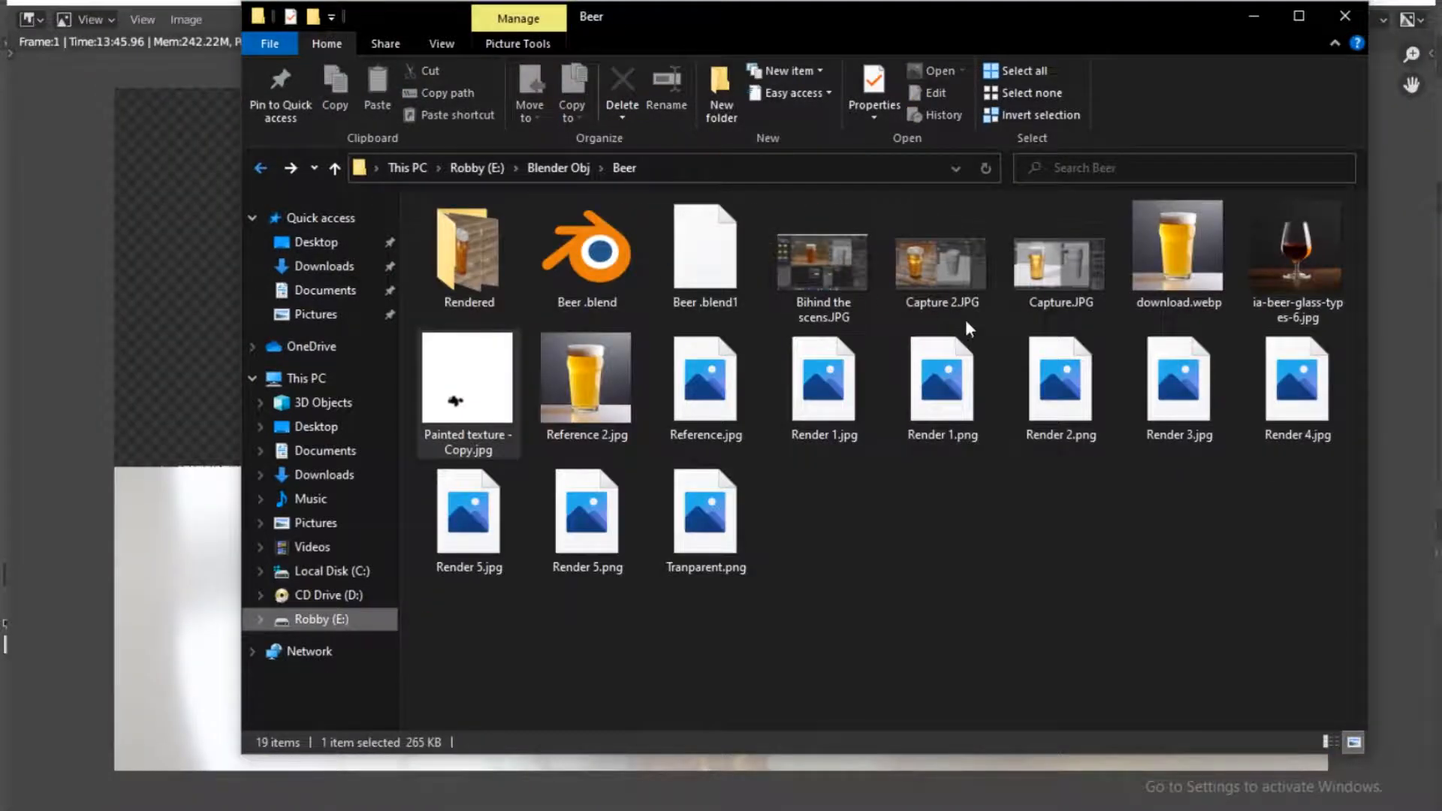
pyautogui.click(706, 520)
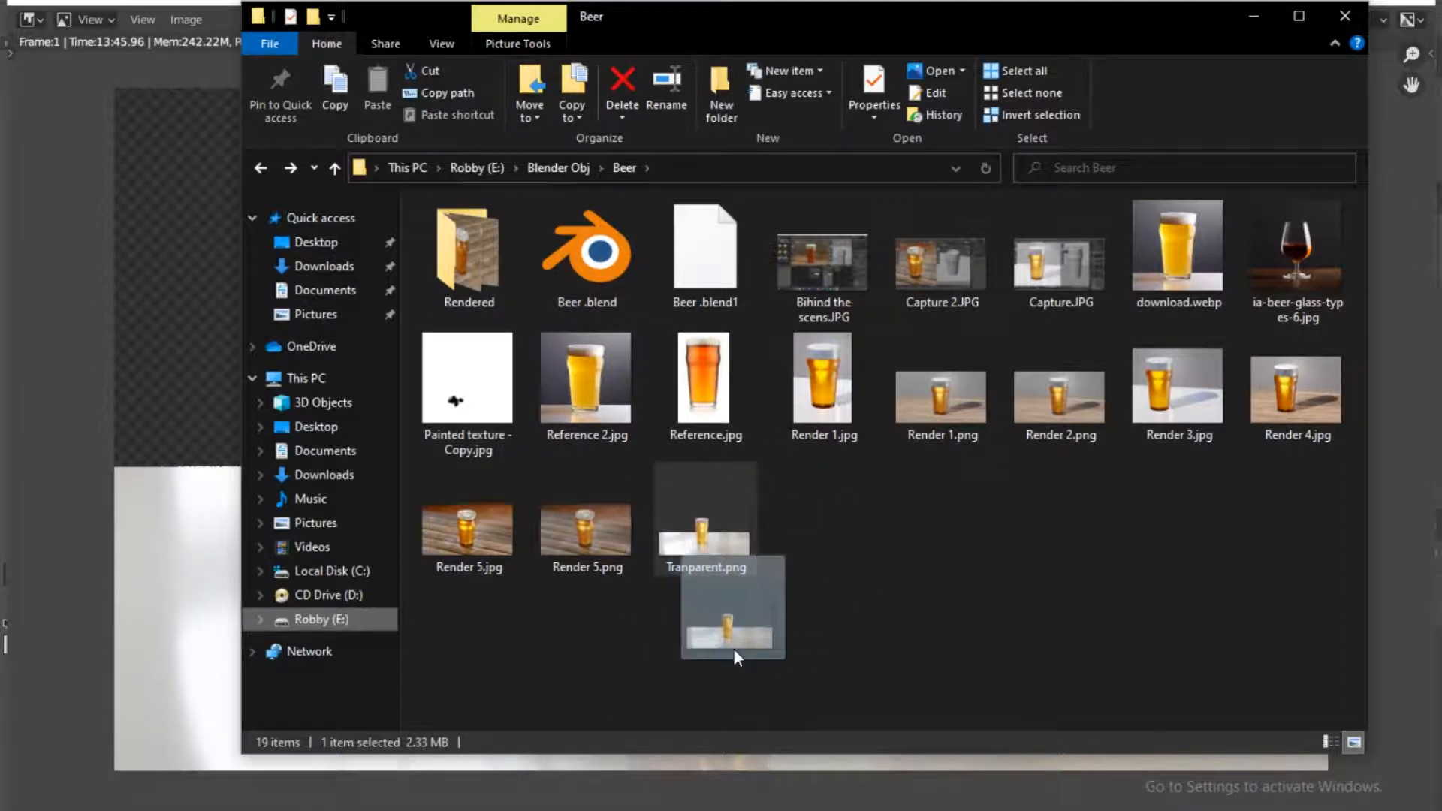
pyautogui.moveTo(624, 784)
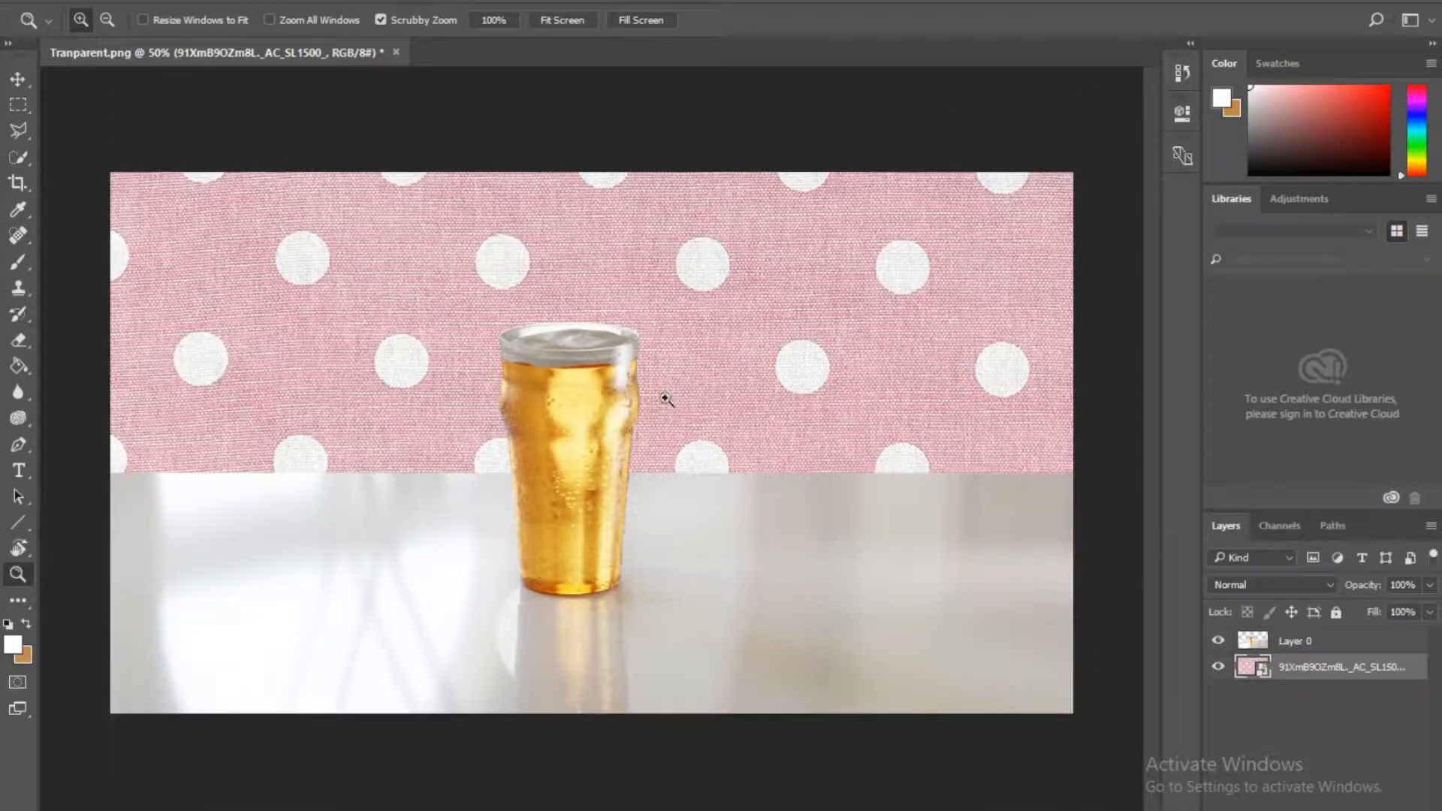
pyautogui.click(18, 78)
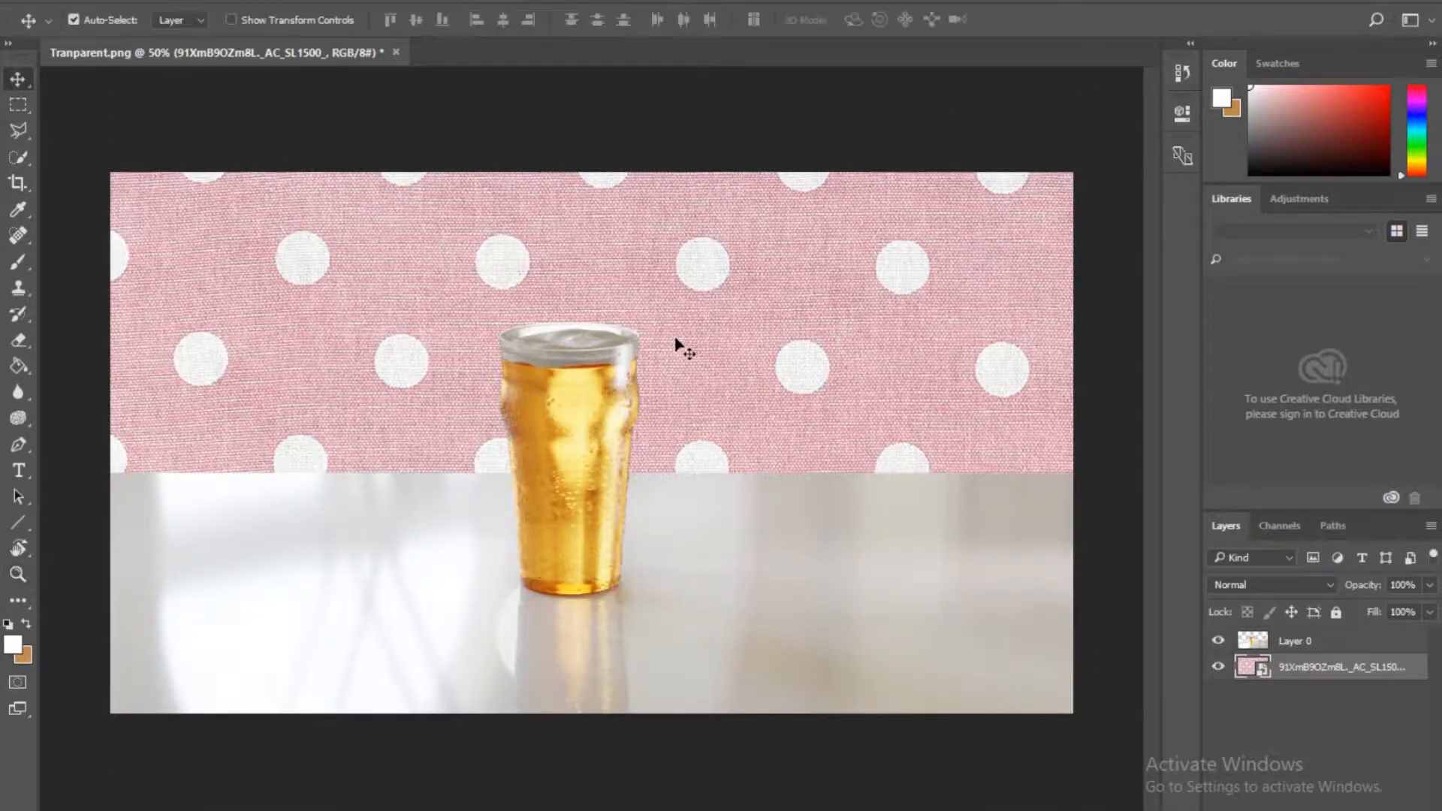